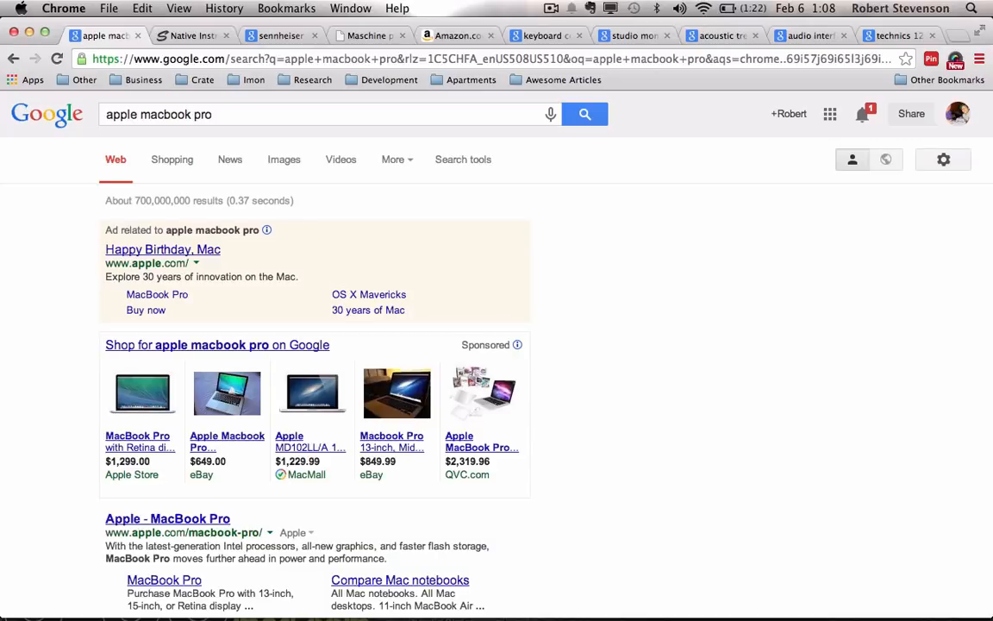
pyautogui.moveTo(810, 431)
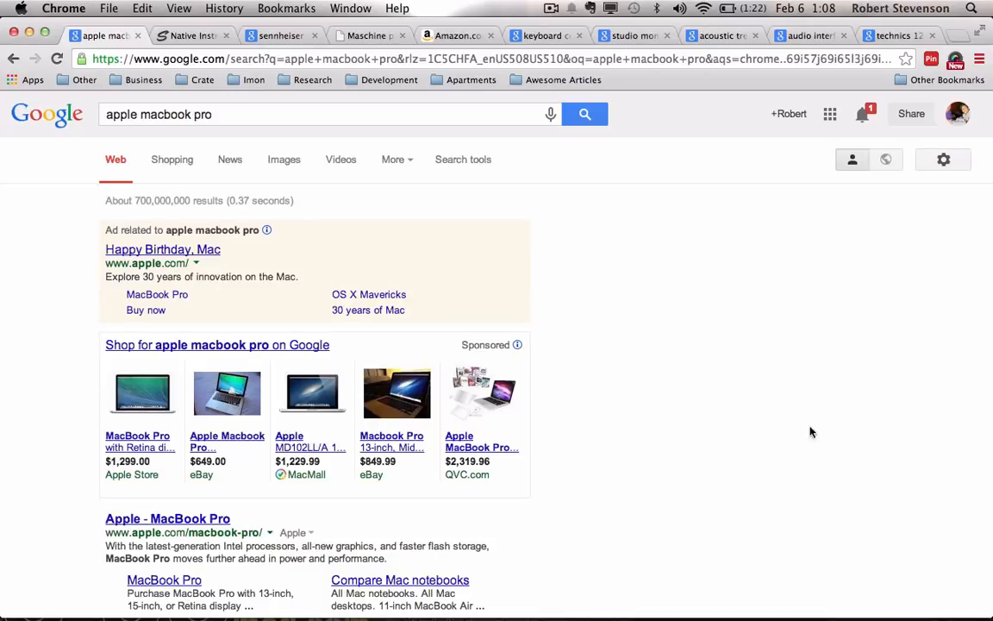
pyautogui.moveTo(834, 438)
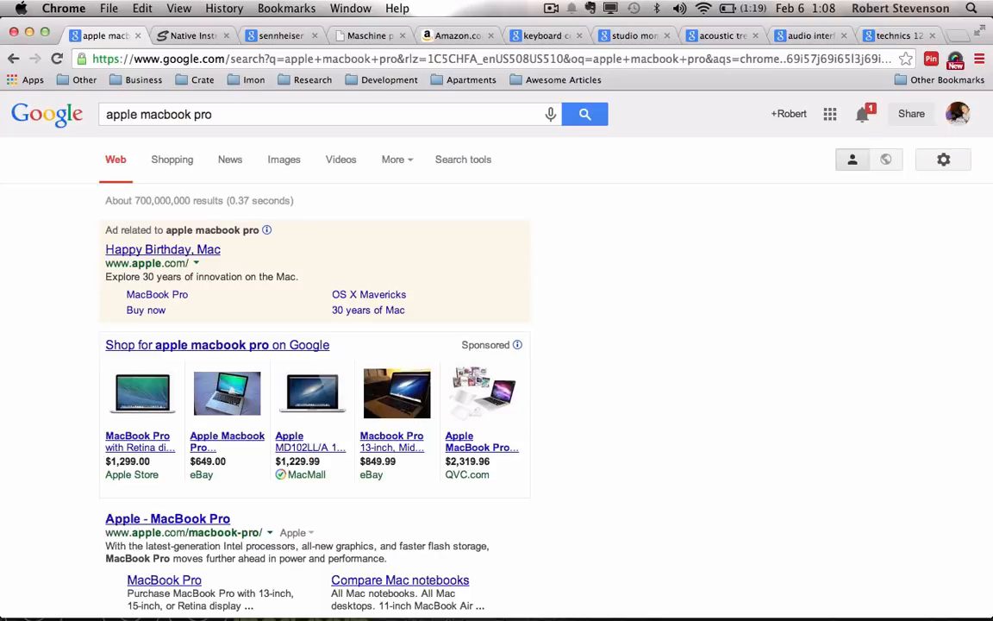
pyautogui.moveTo(418, 31)
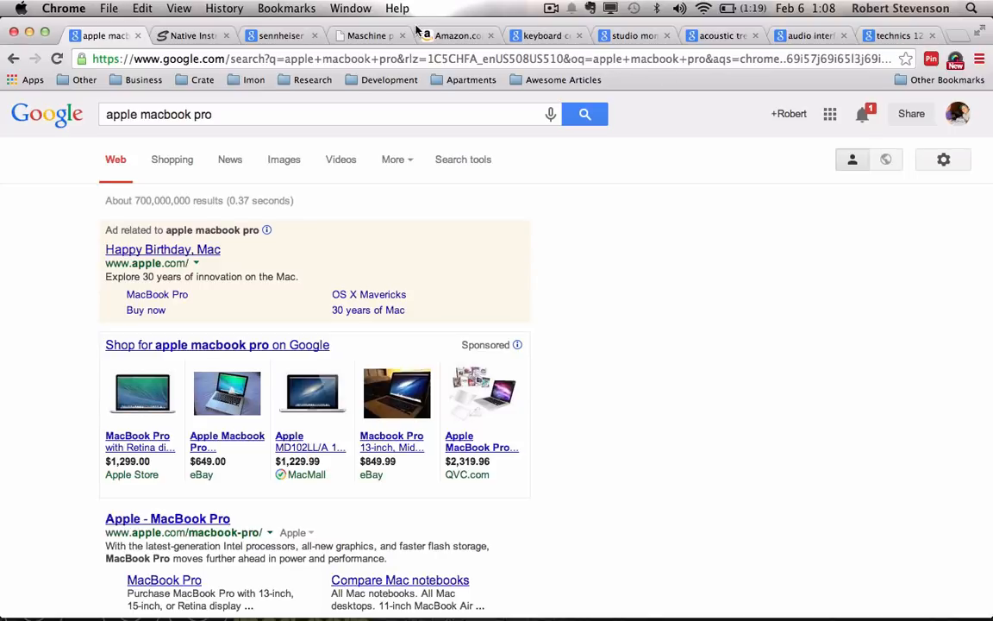
pyautogui.moveTo(311, 145)
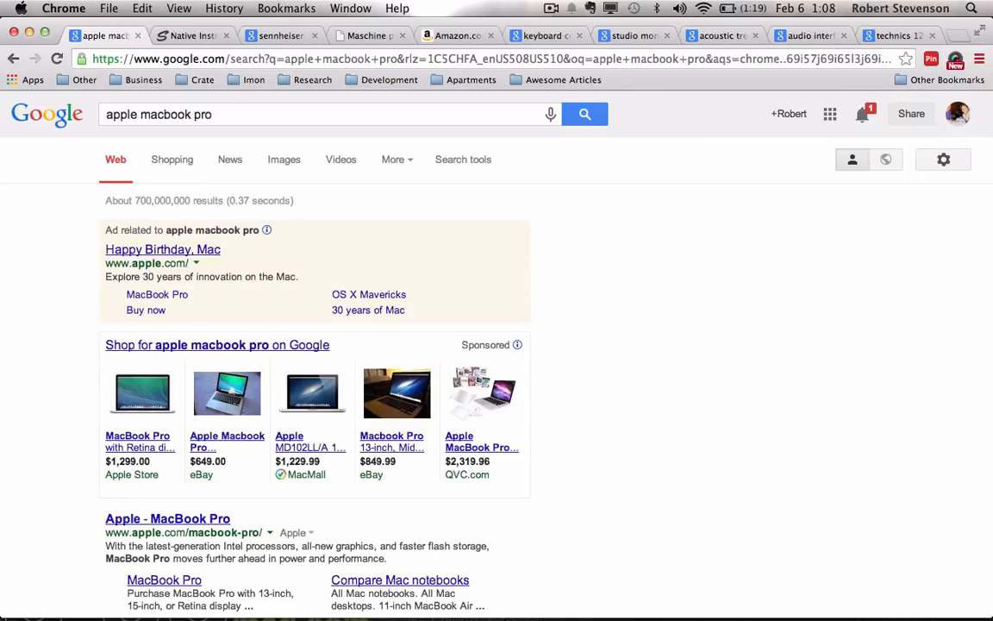
pyautogui.moveTo(204, 290)
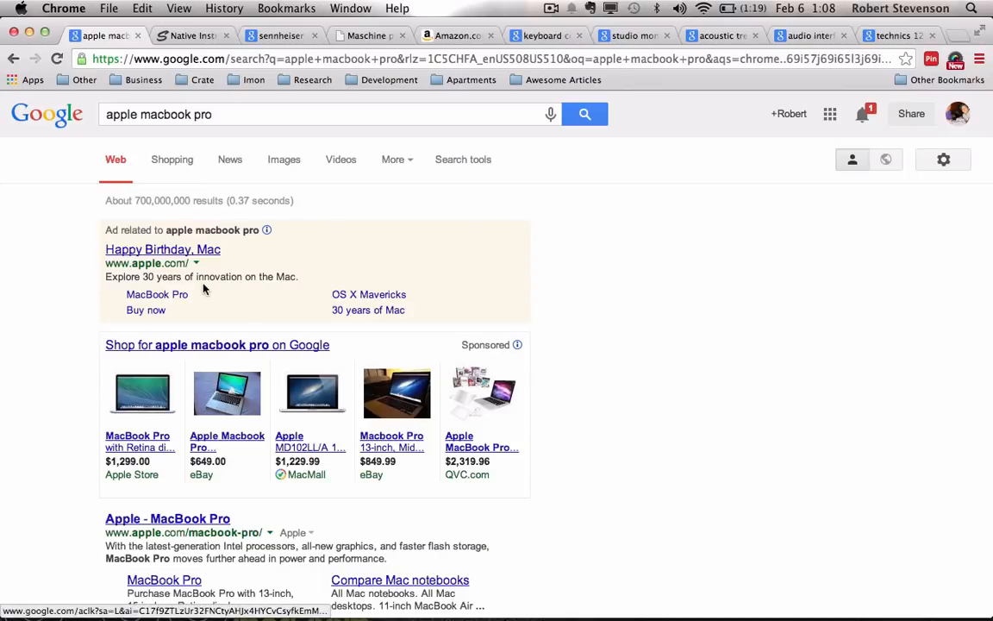
pyautogui.moveTo(193, 228)
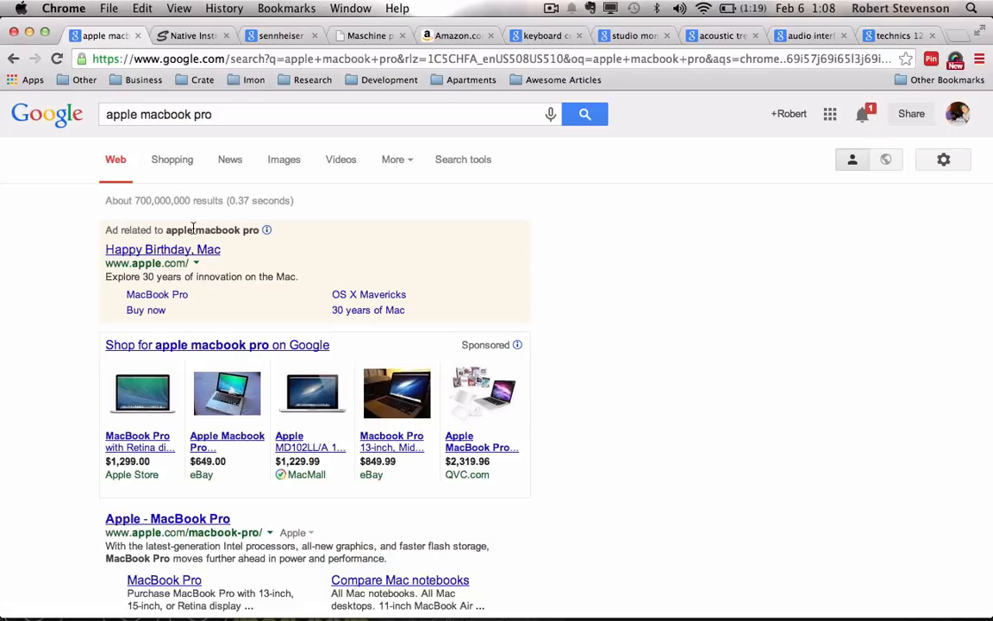
pyautogui.moveTo(729, 111)
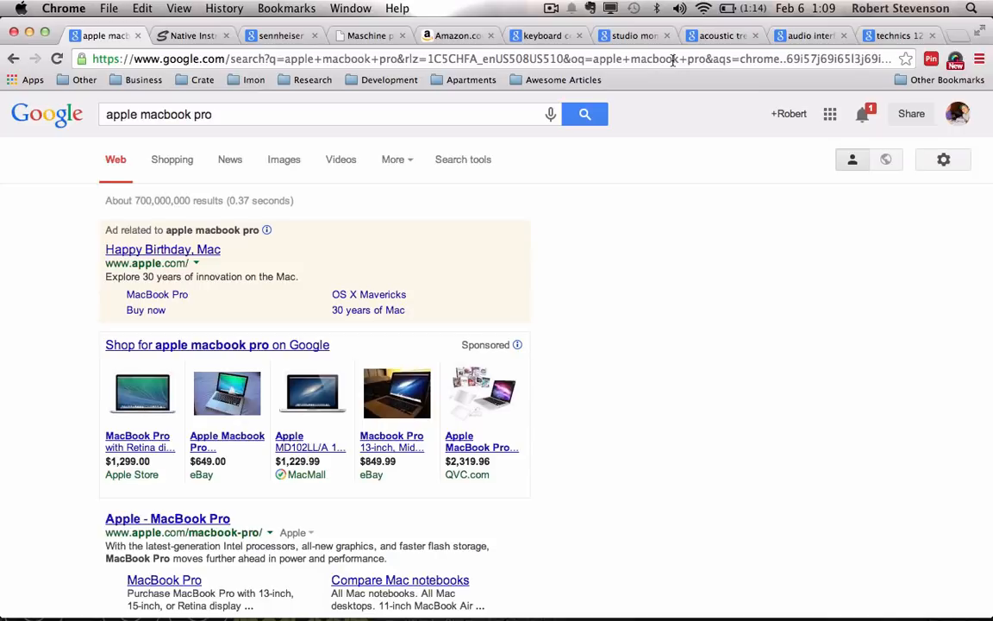
pyautogui.moveTo(686, 200)
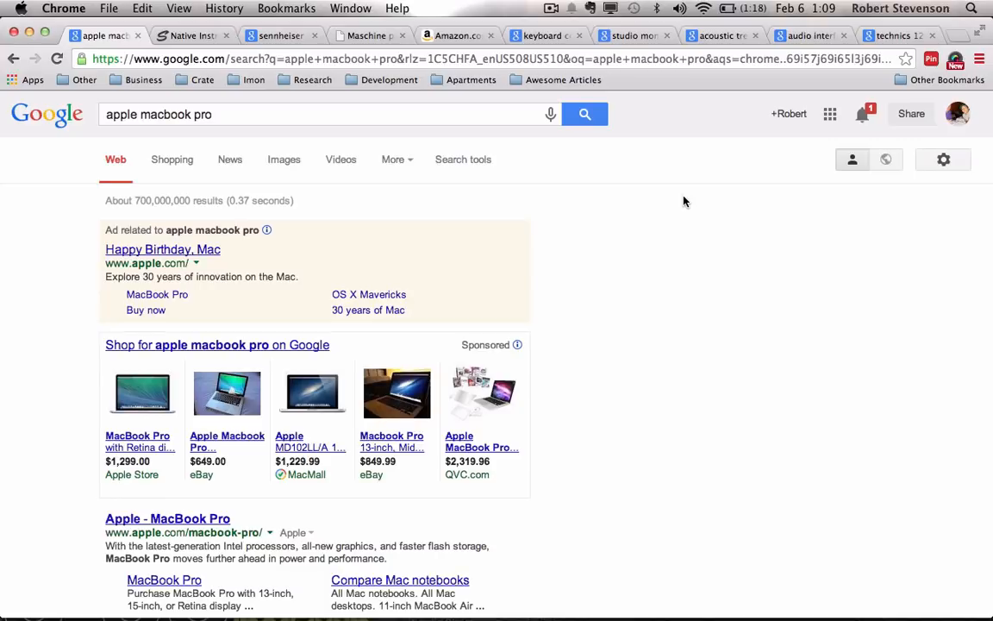
pyautogui.moveTo(455, 255)
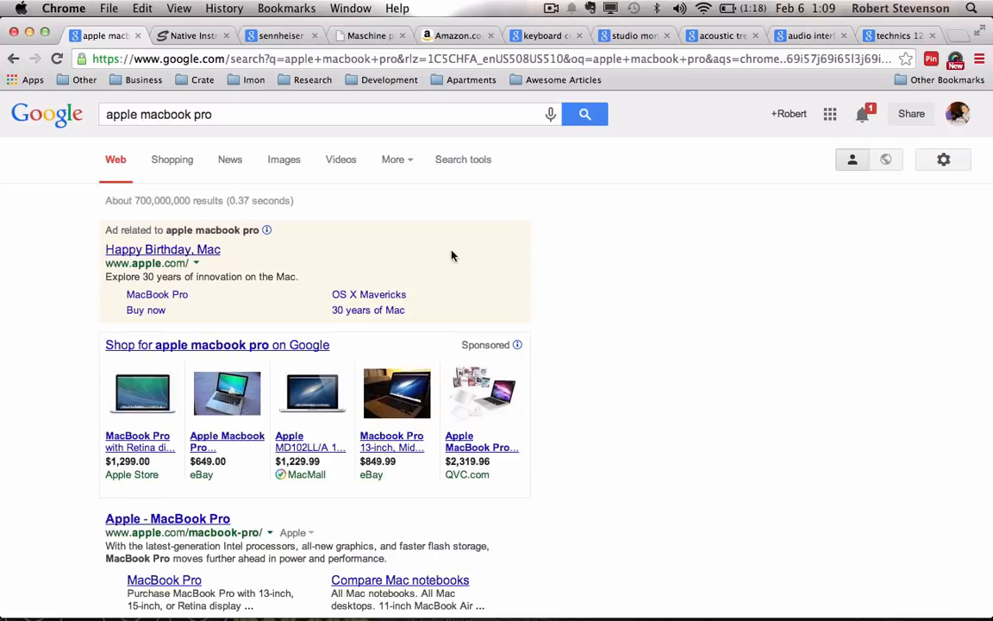
pyautogui.moveTo(676, 227)
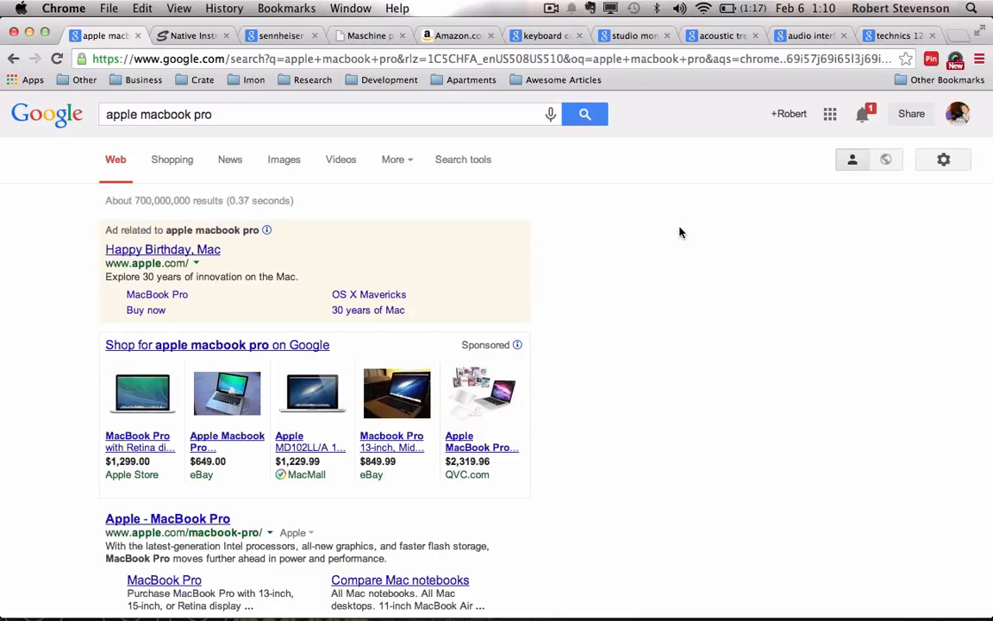
pyautogui.moveTo(578, 212)
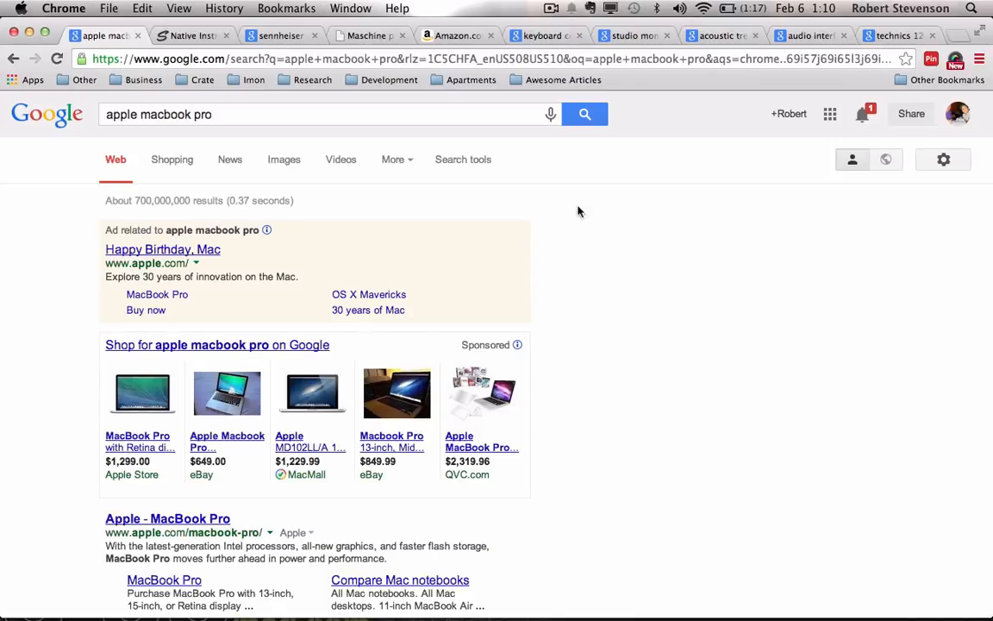
# Bring up Sam Ash's Maschine Studio page listing it at $999.00 in stock and skim it.
pyautogui.scroll(-3)
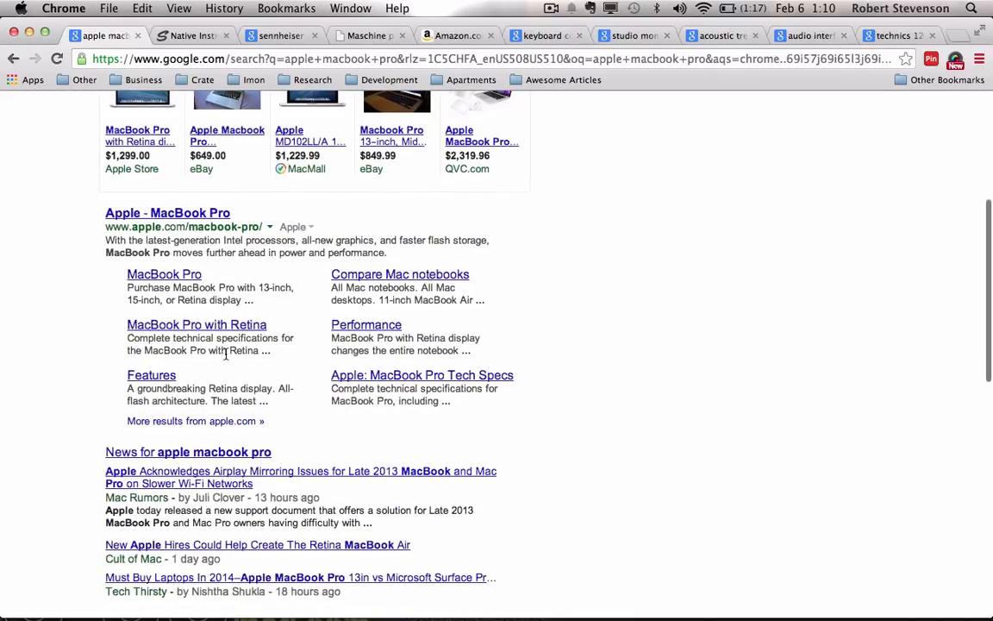
pyautogui.scroll(3)
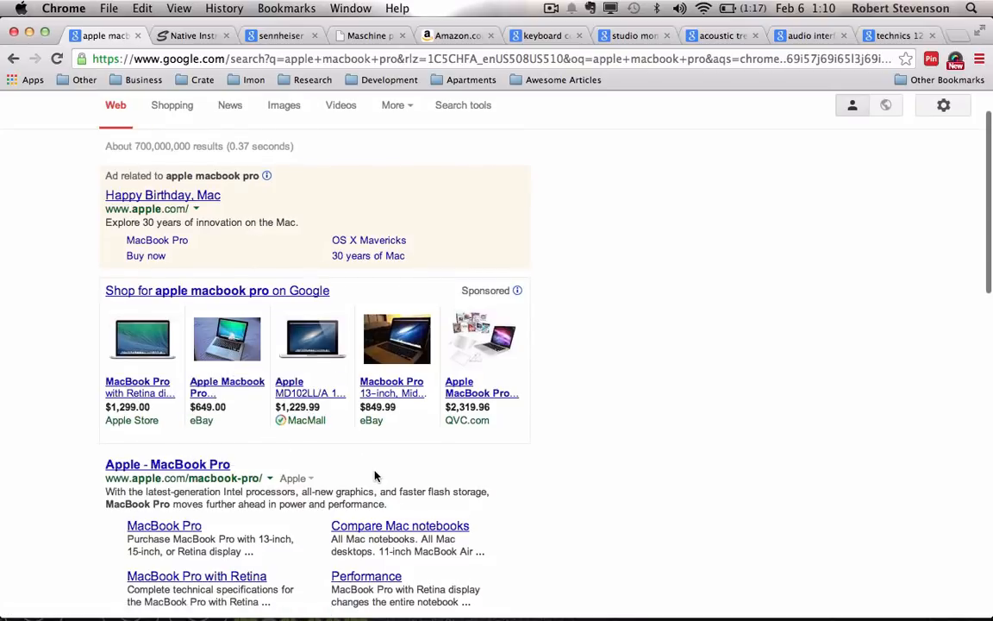
pyautogui.moveTo(472, 448)
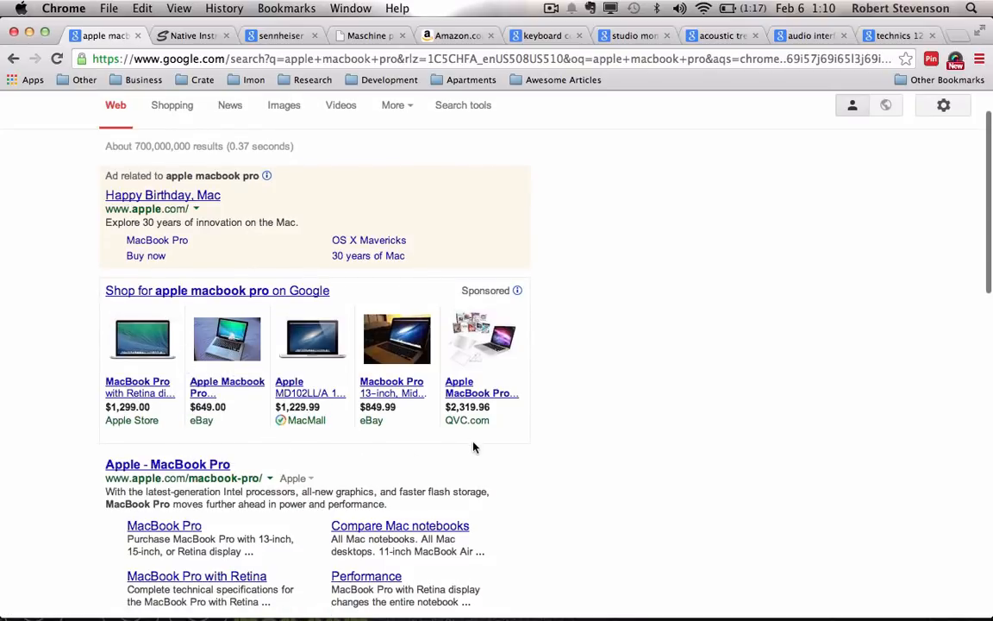
pyautogui.moveTo(687, 483)
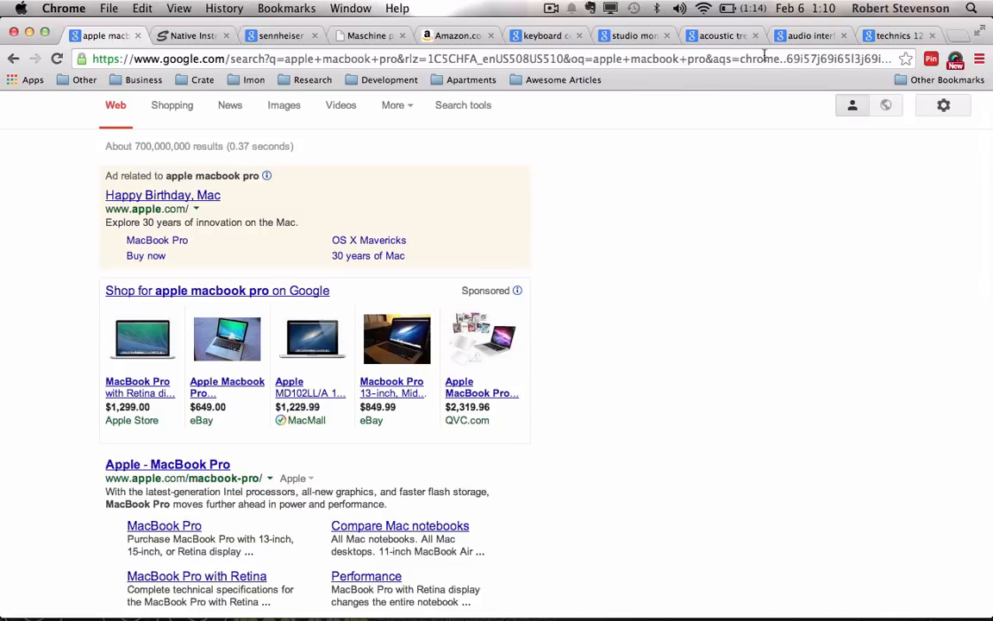
pyautogui.click(190, 34)
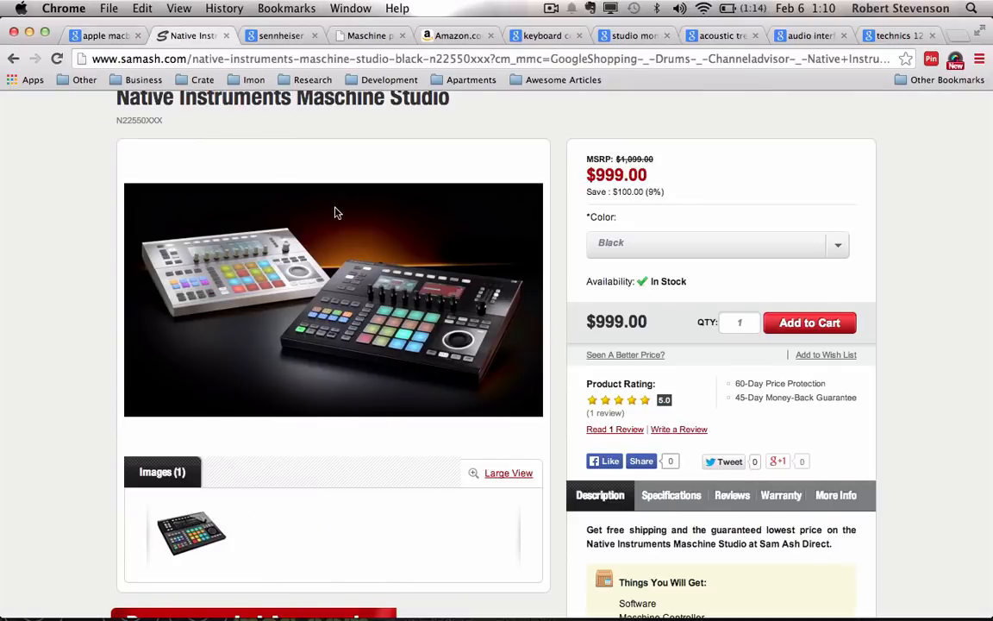
pyautogui.scroll(3)
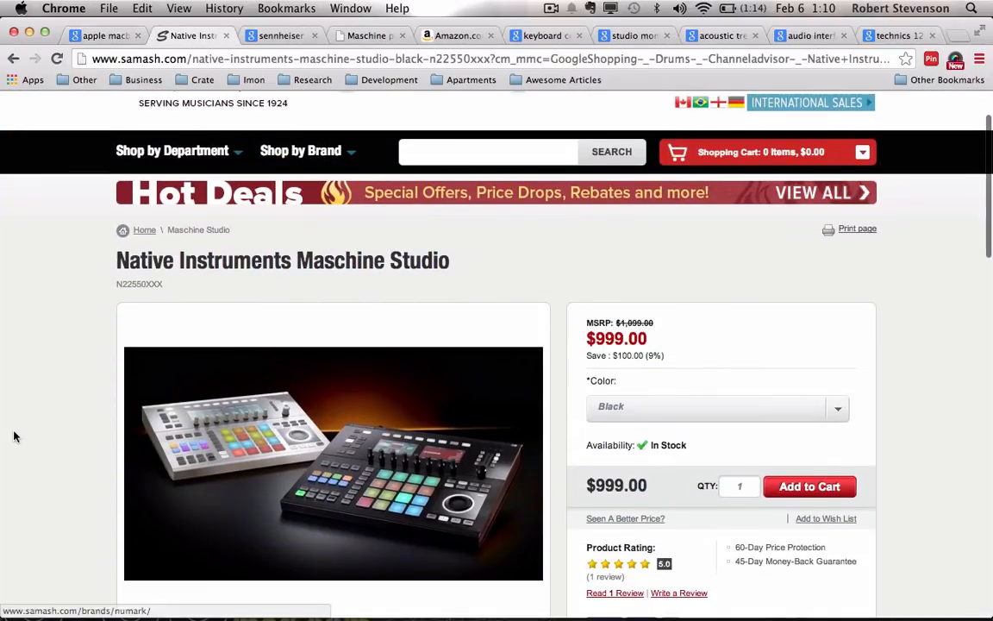
pyautogui.scroll(-3)
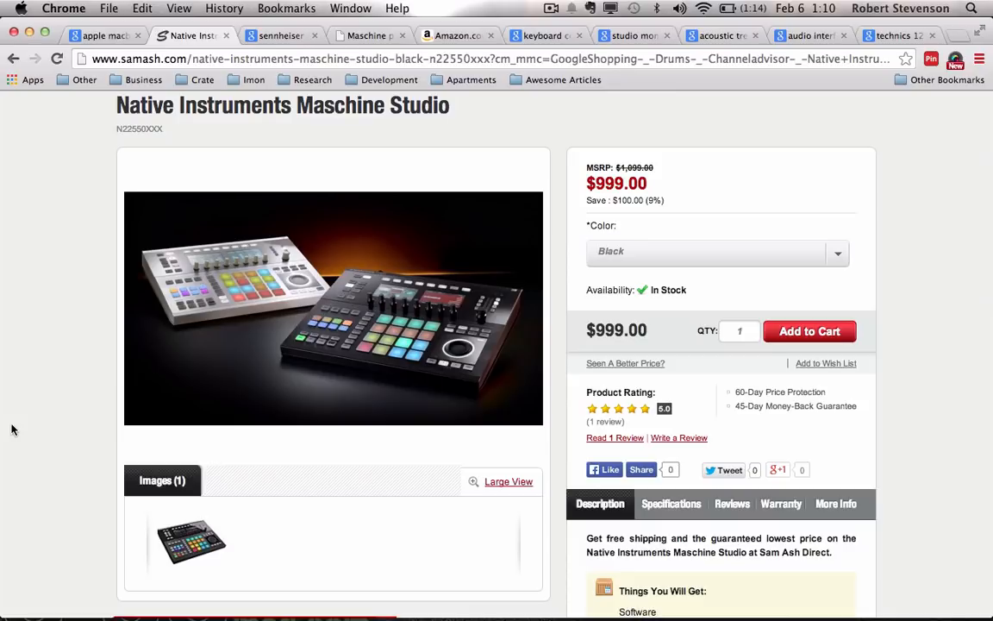
pyautogui.moveTo(117, 434)
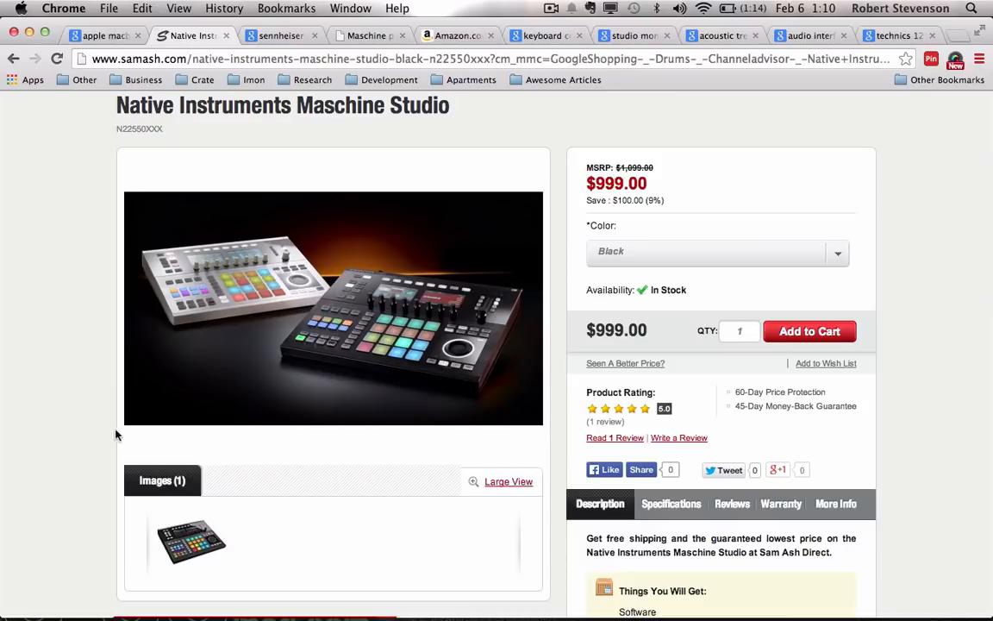
pyautogui.moveTo(14, 477)
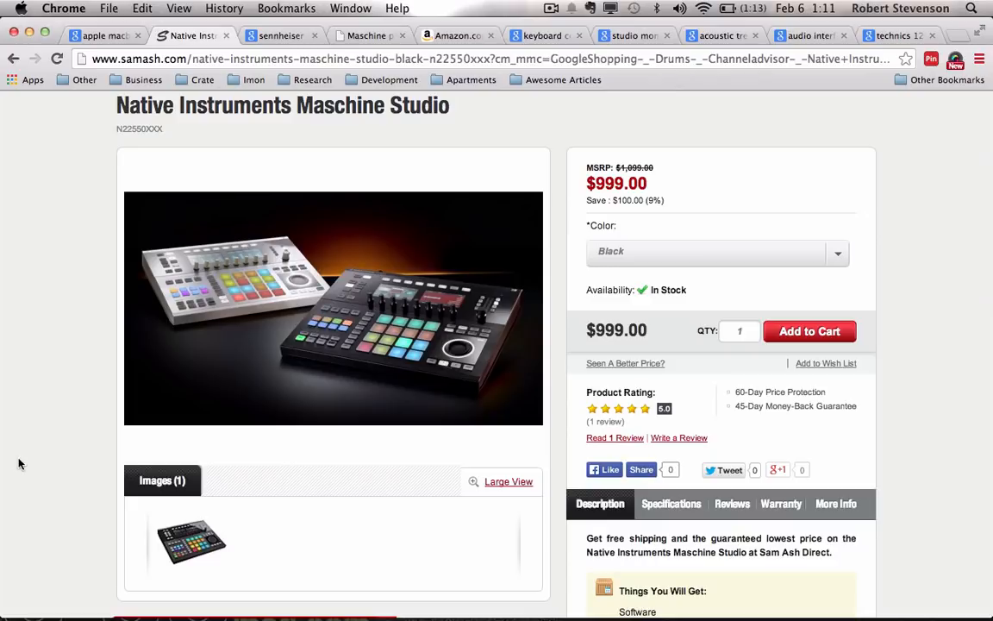
pyautogui.moveTo(224, 414)
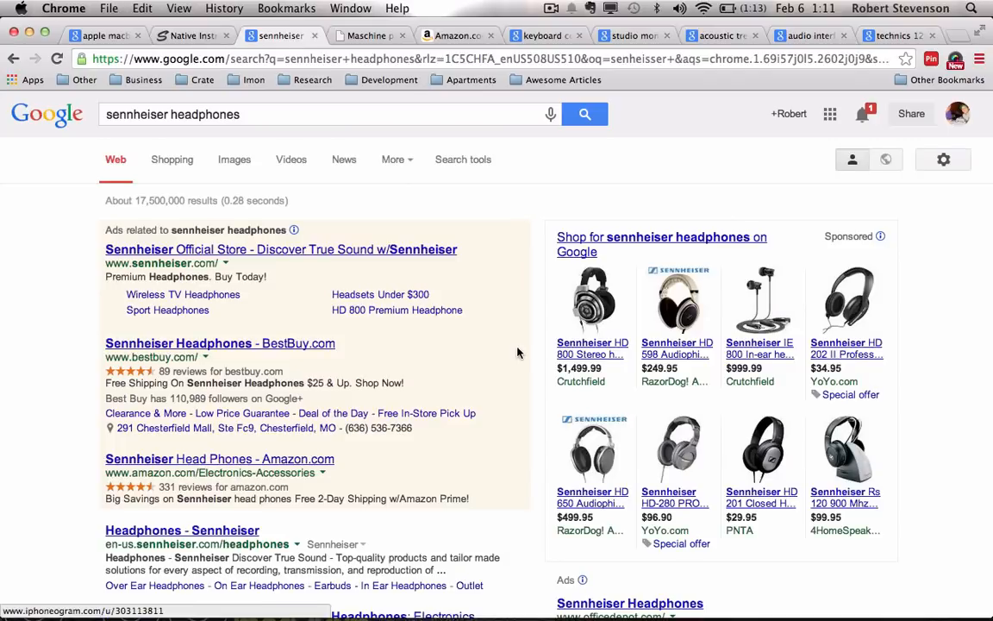
# Switch to the Amazon home page, then to the Hip Hop Rally free VST plugins article.
pyautogui.scroll(-3)
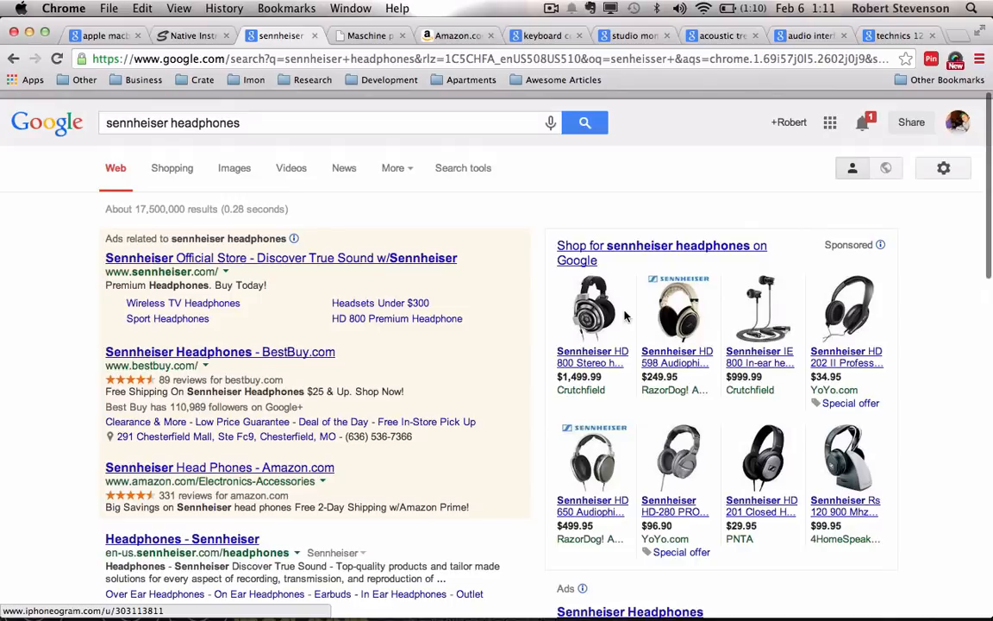
pyautogui.scroll(-3)
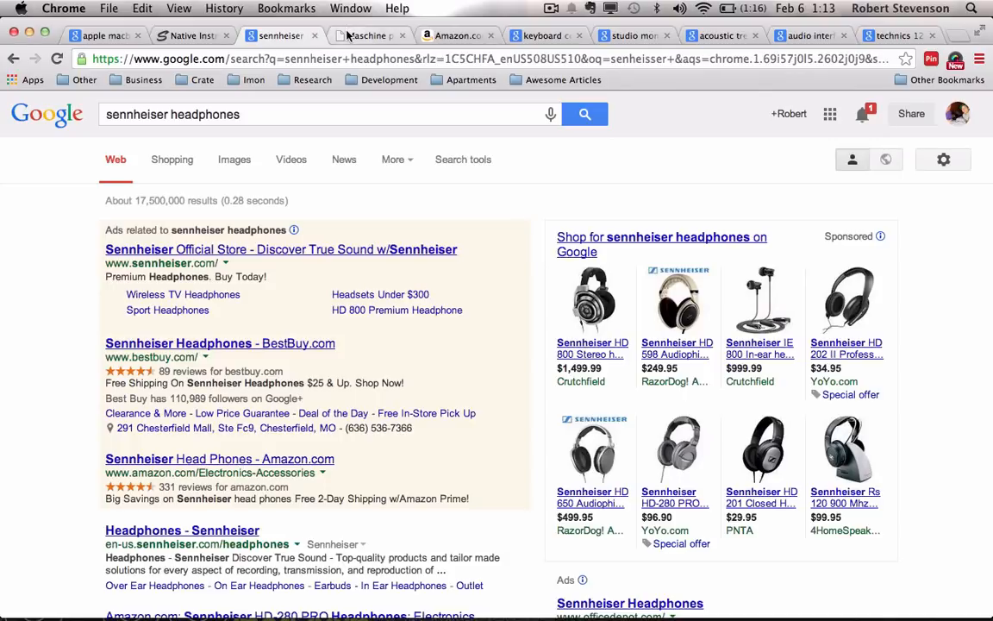
pyautogui.moveTo(369, 35)
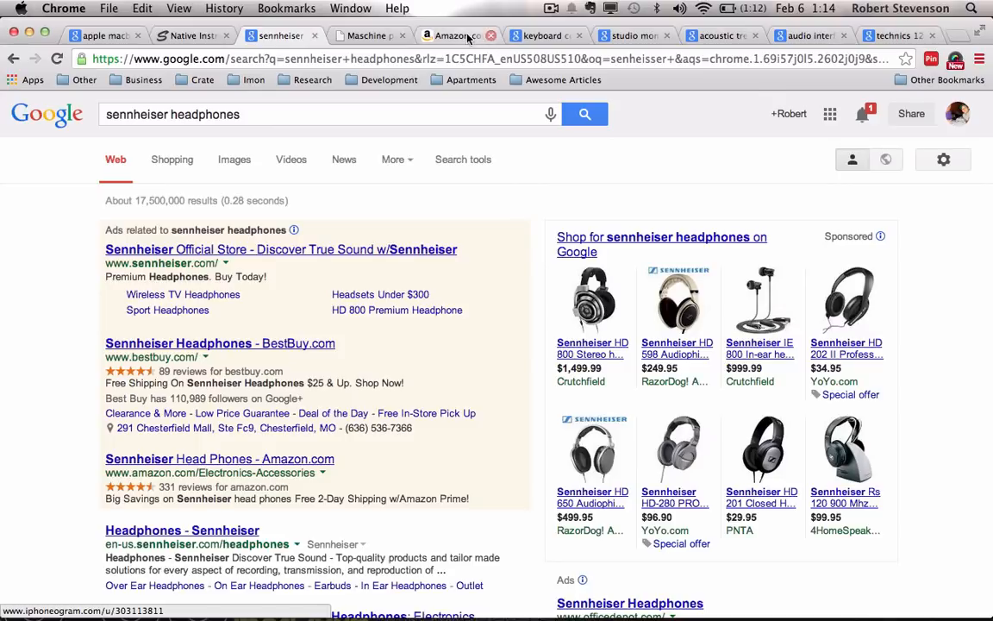
pyautogui.moveTo(451, 35)
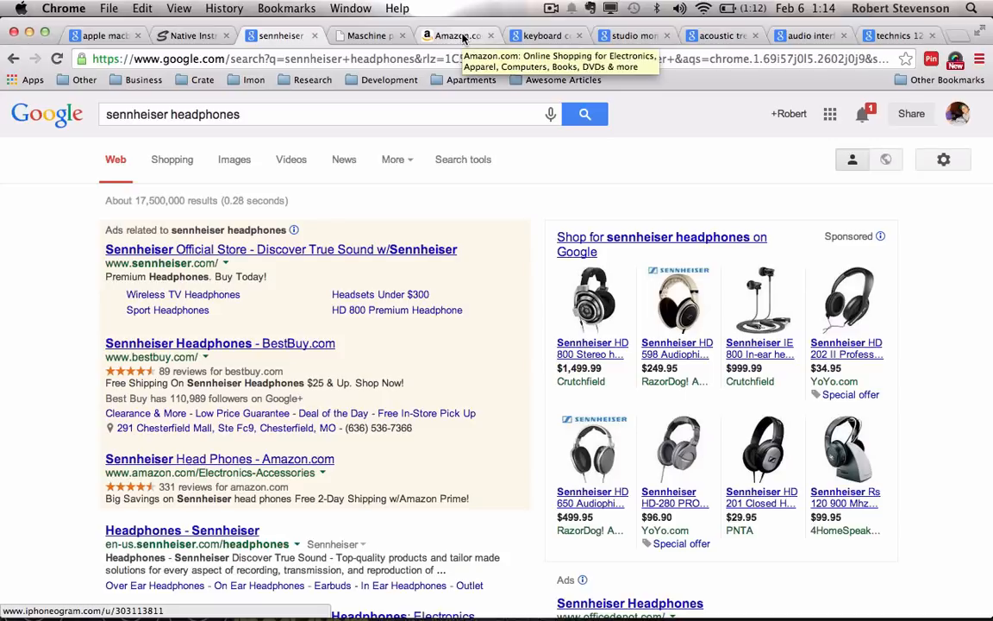
pyautogui.click(457, 34)
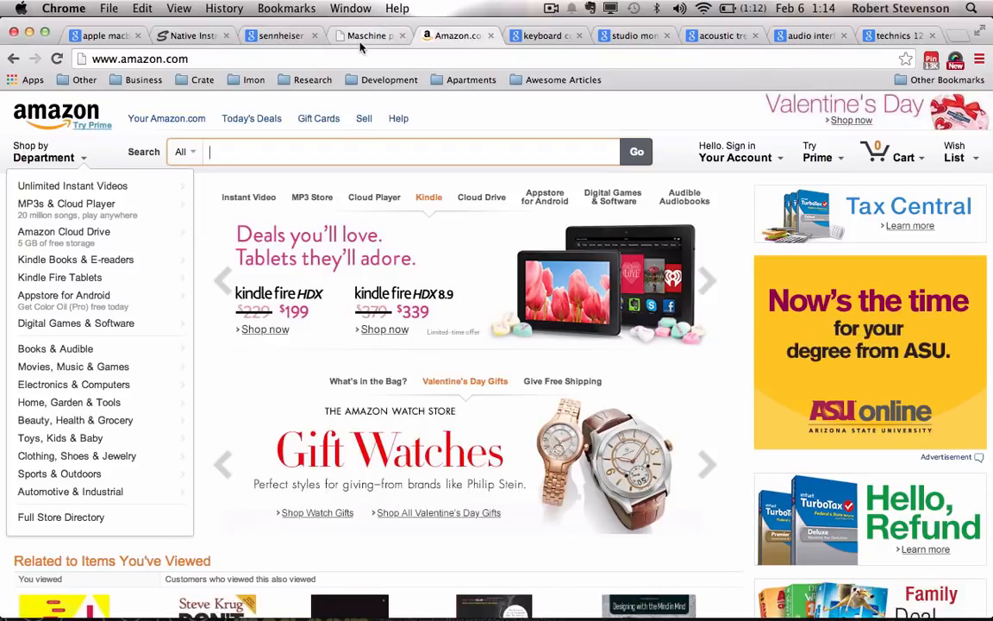
pyautogui.click(362, 35)
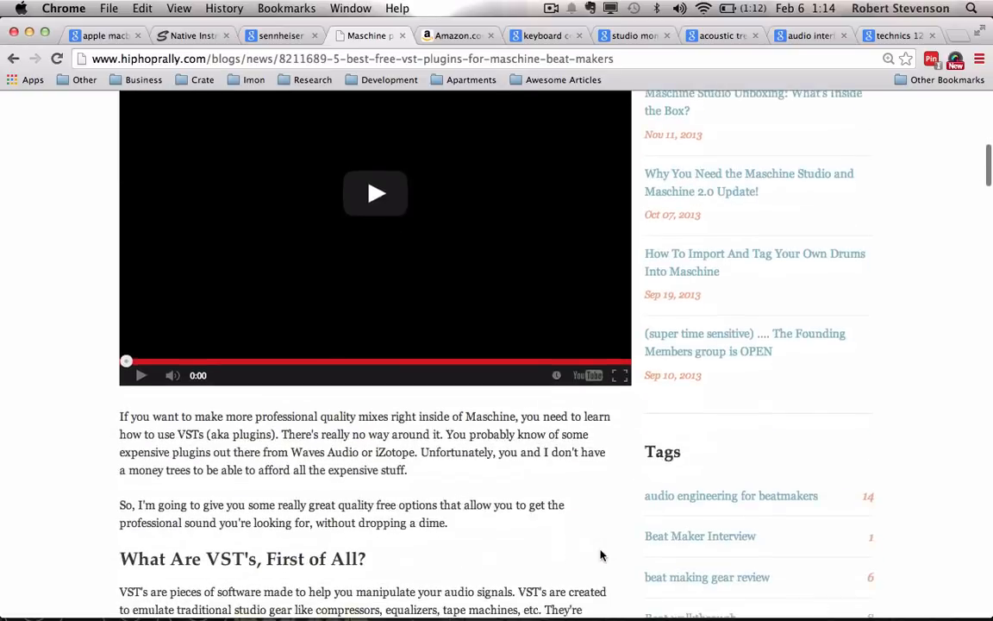
# Read through the Maschine free VST plugins blog post before returning to the apple macbook pro results.
pyautogui.scroll(3)
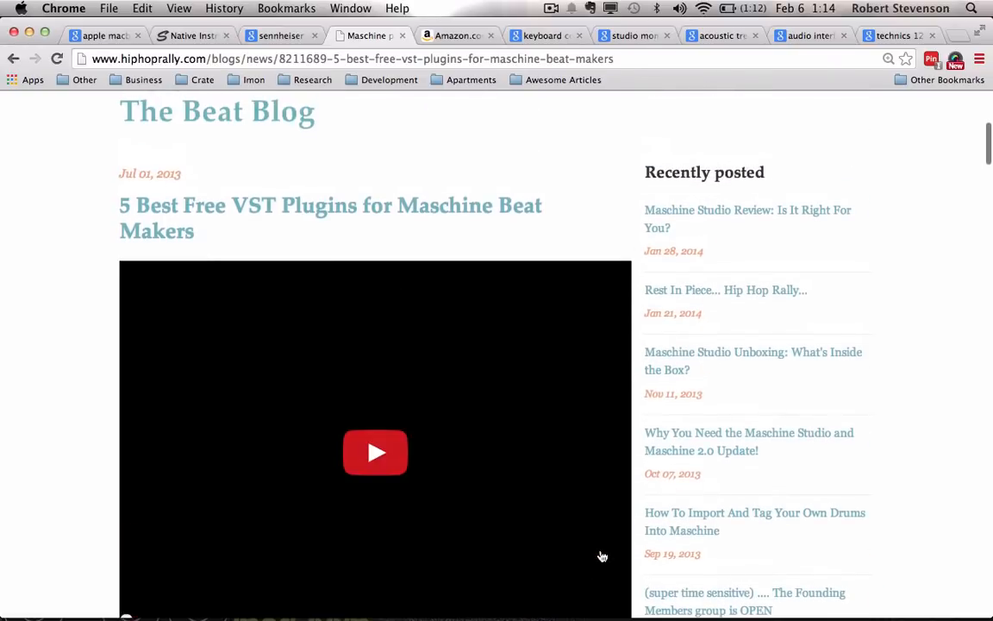
pyautogui.scroll(-3)
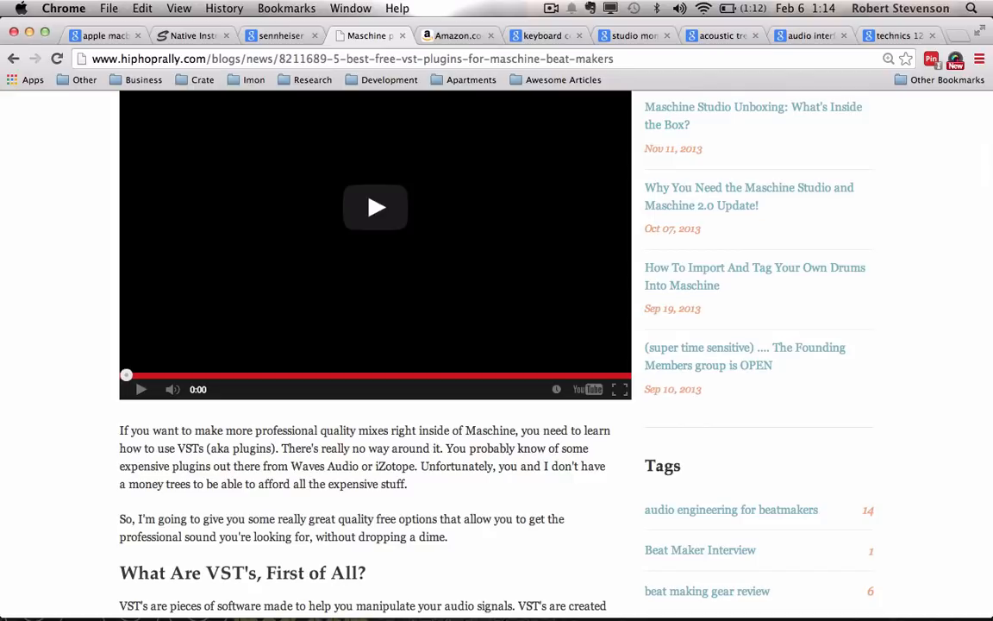
pyautogui.moveTo(719, 308)
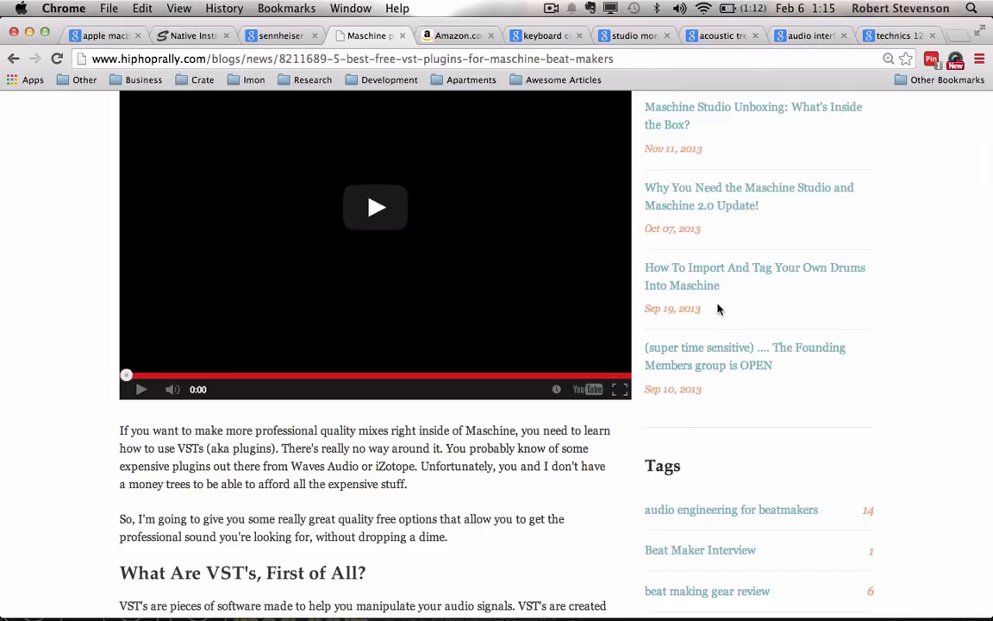
pyautogui.scroll(-3)
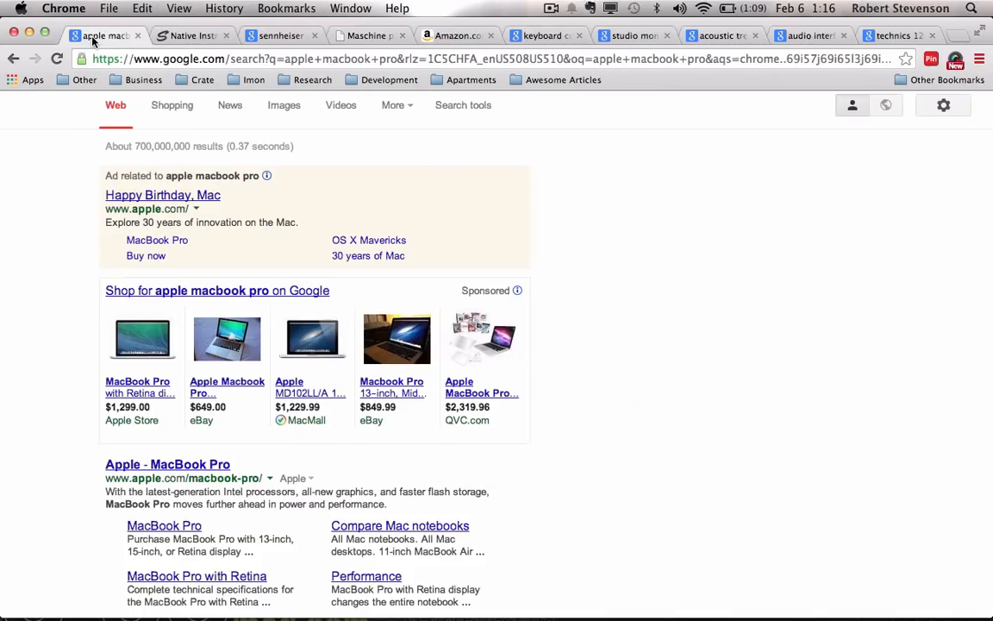
# Revisit the Maschine Studio and Sennheiser HD-280 PRO pages, then return to the free VST plugins article.
pyautogui.click(190, 34)
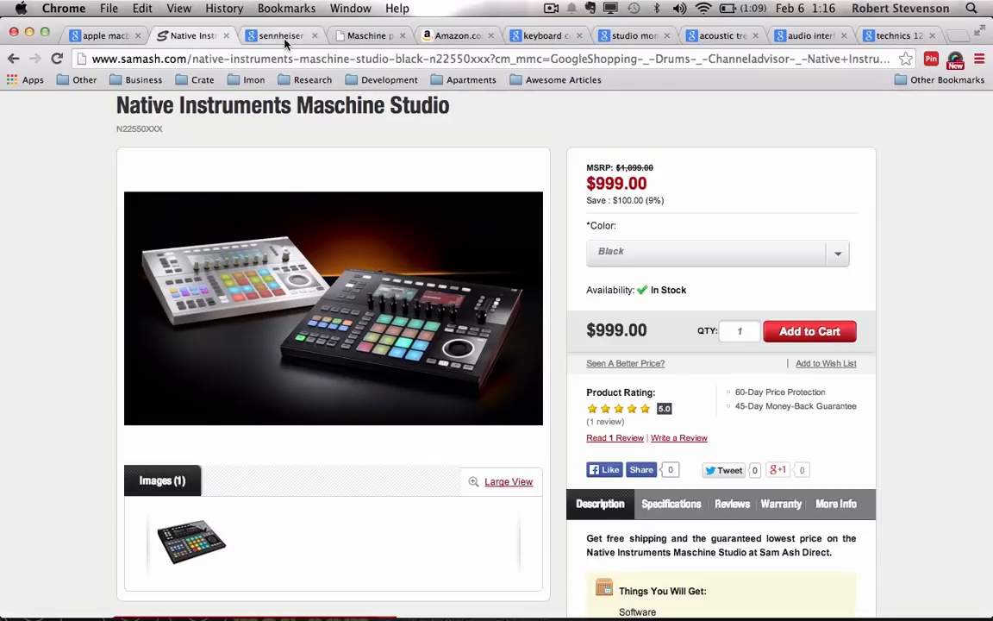
pyautogui.click(278, 34)
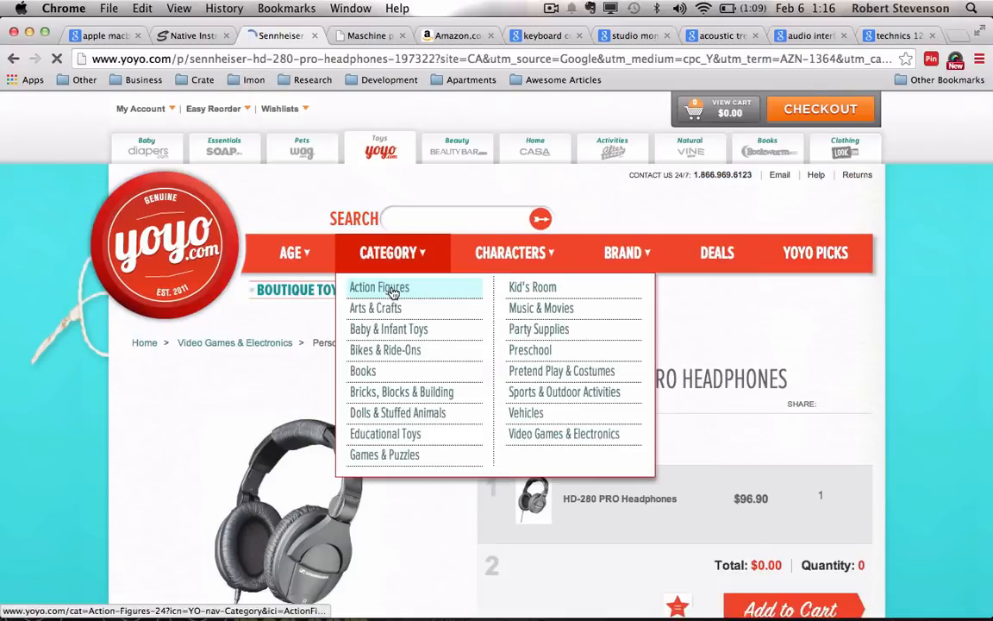
pyautogui.scroll(-3)
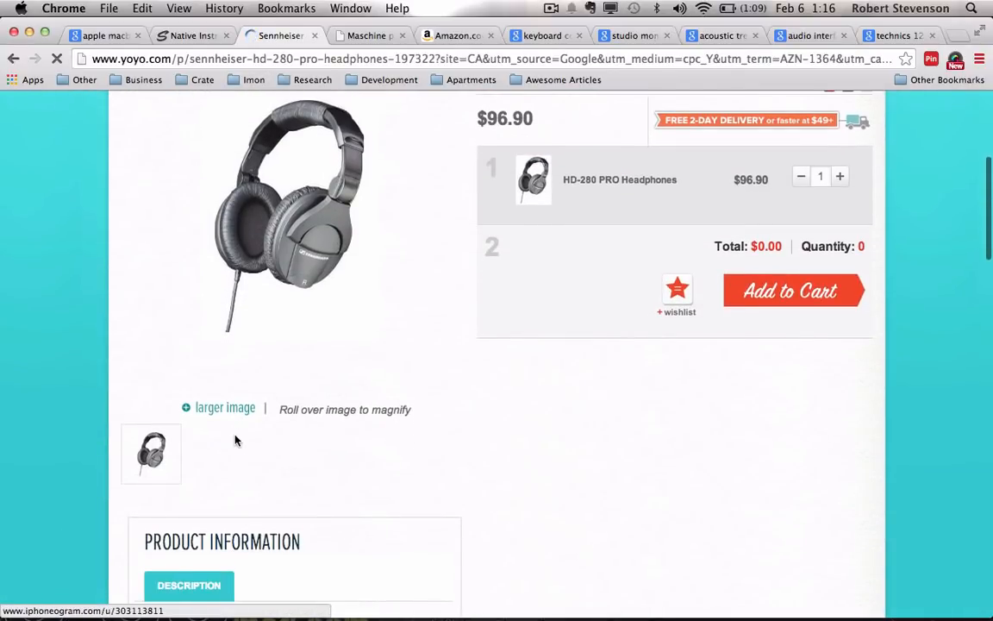
pyautogui.scroll(-3)
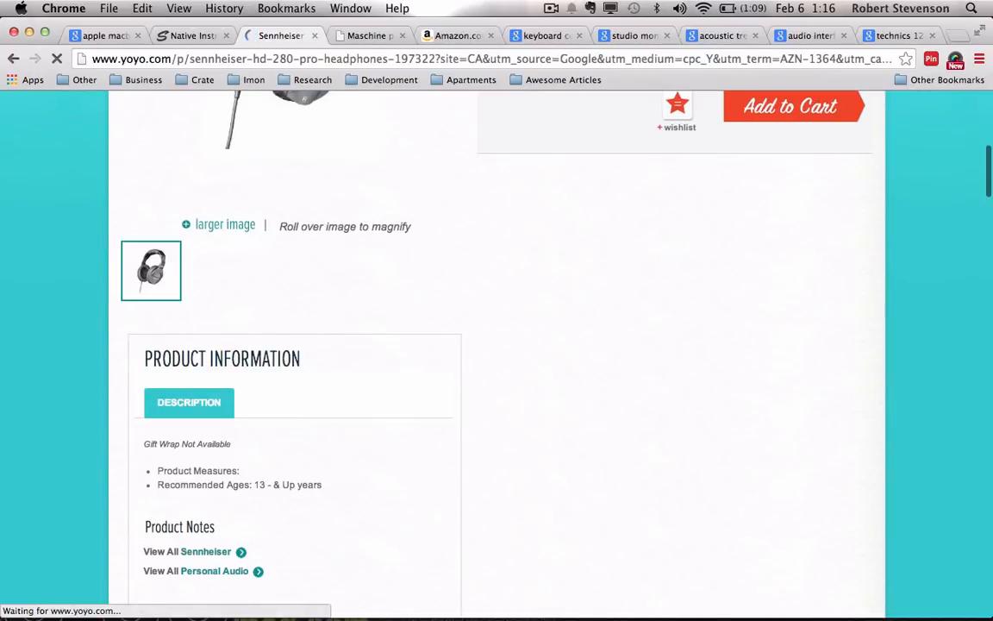
pyautogui.scroll(3)
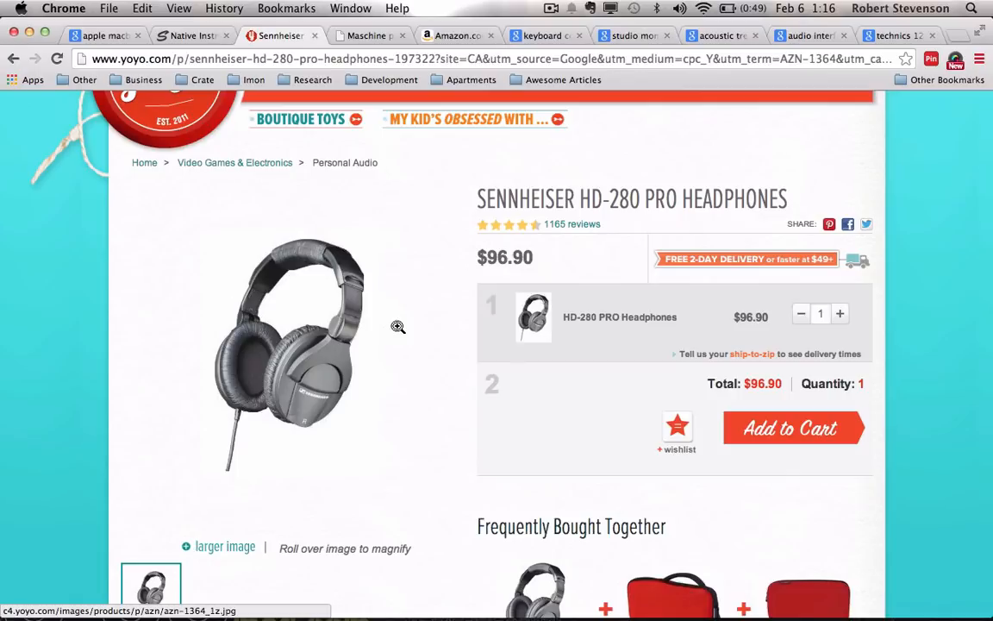
pyautogui.click(366, 34)
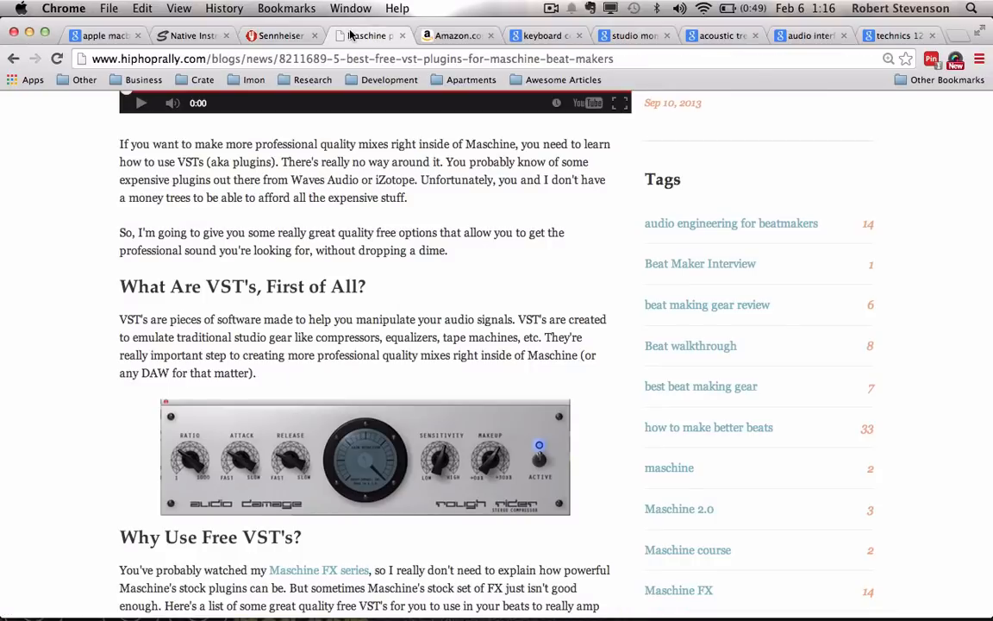
pyautogui.moveTo(491, 245)
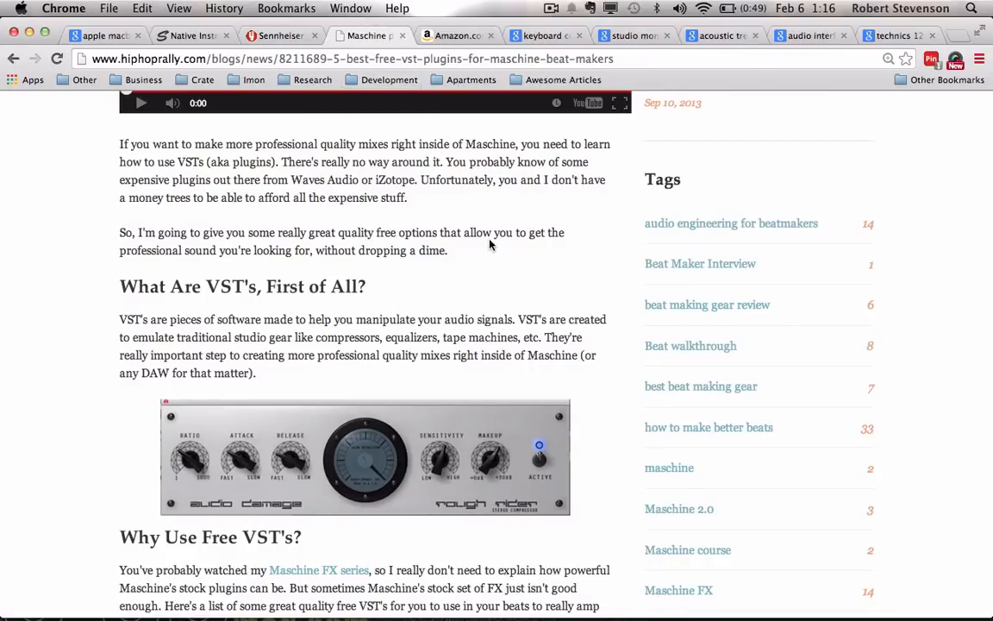
pyautogui.scroll(-3)
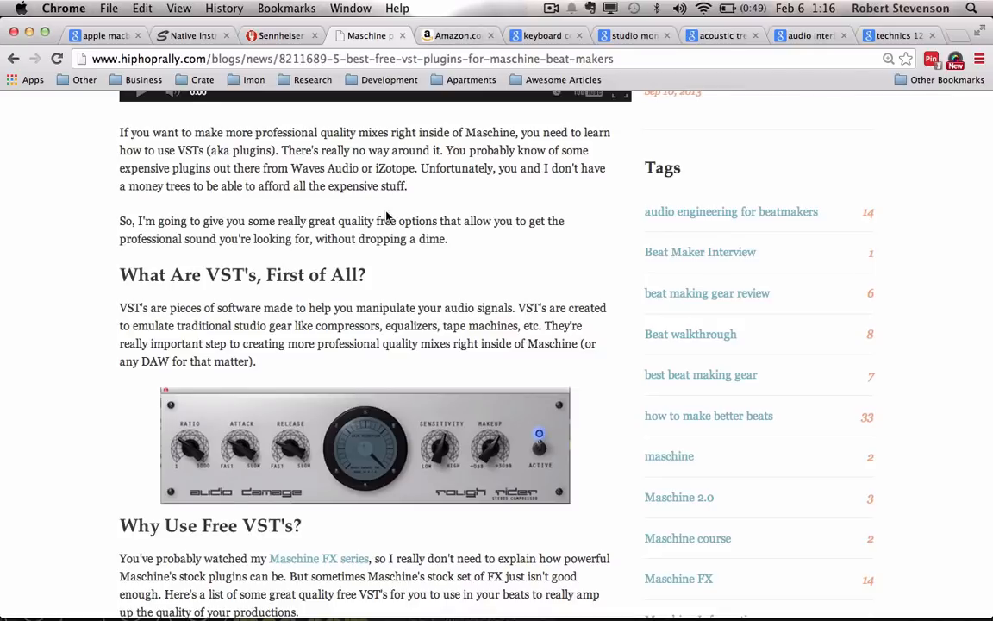
pyautogui.scroll(3)
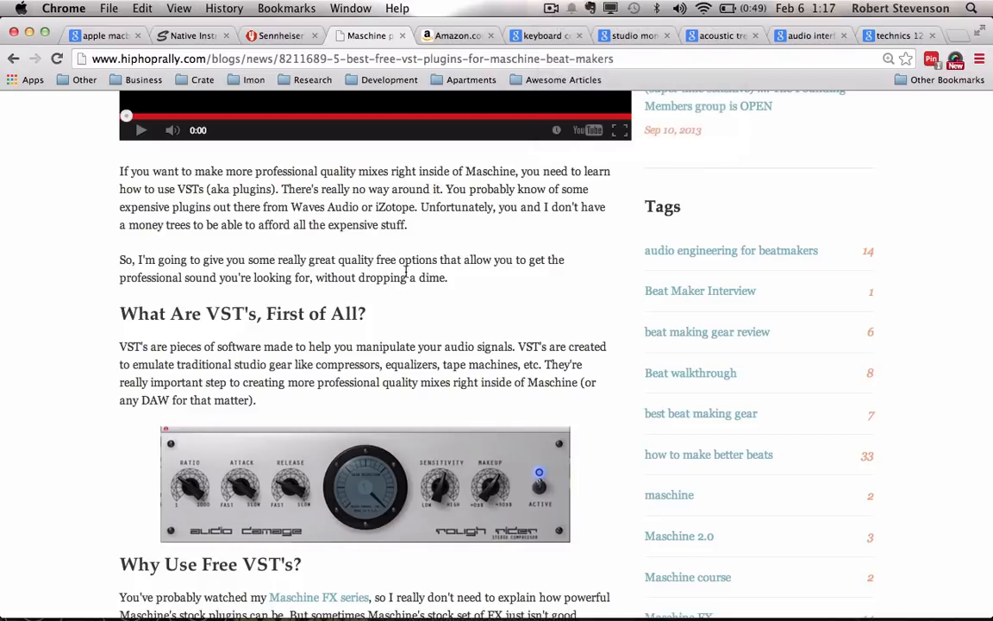
pyautogui.moveTo(406, 272)
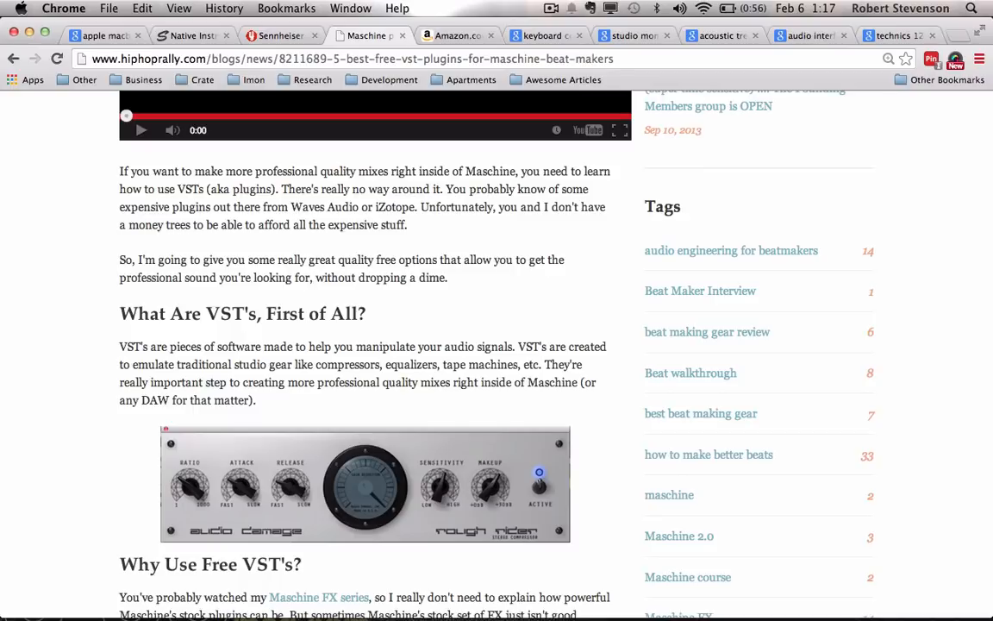
pyautogui.moveTo(441, 168)
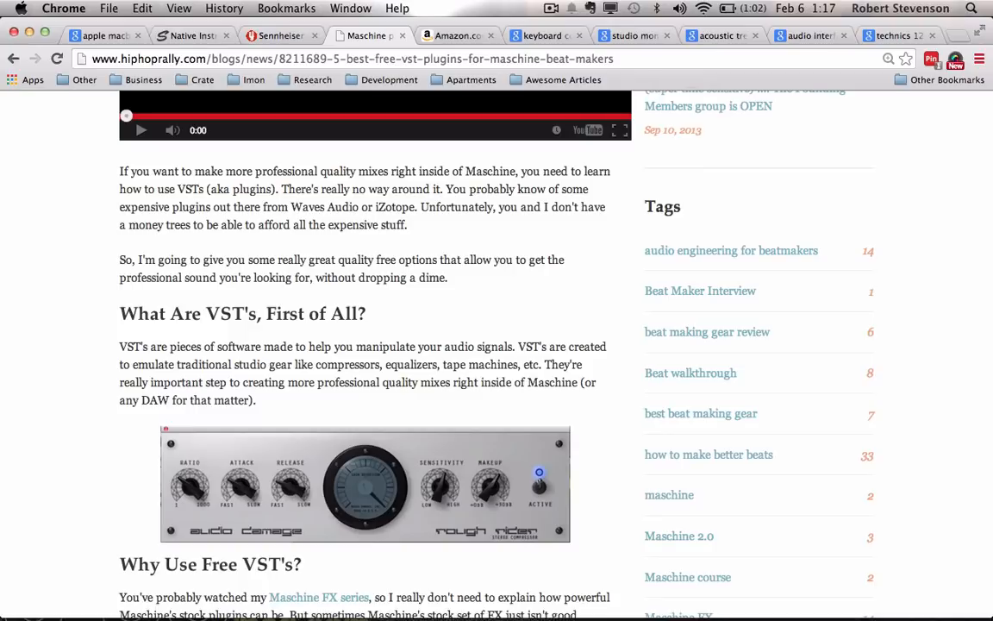
pyautogui.scroll(3)
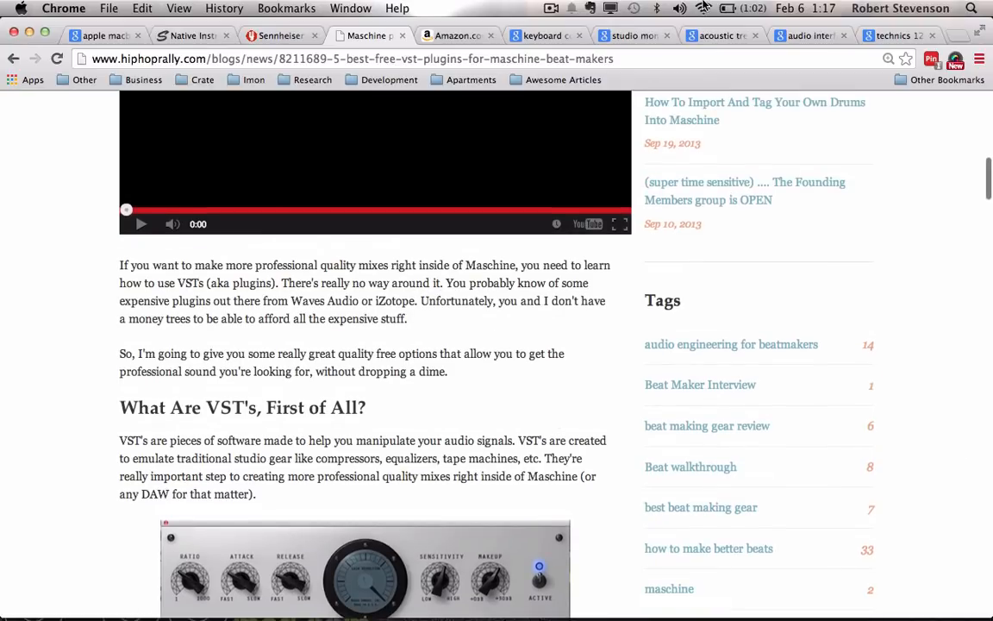
pyautogui.moveTo(459, 338)
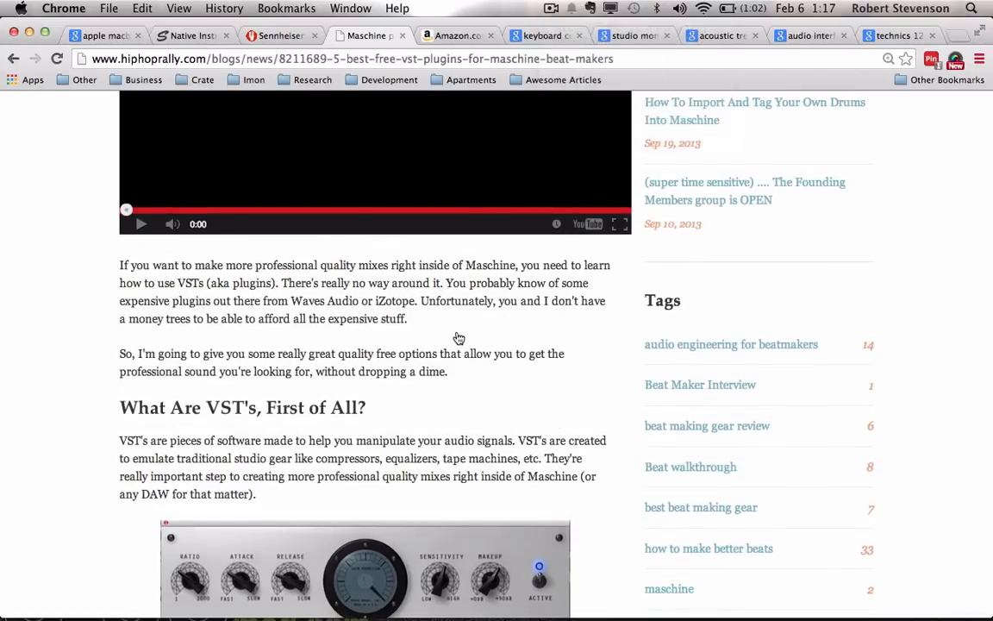
pyautogui.moveTo(504, 141)
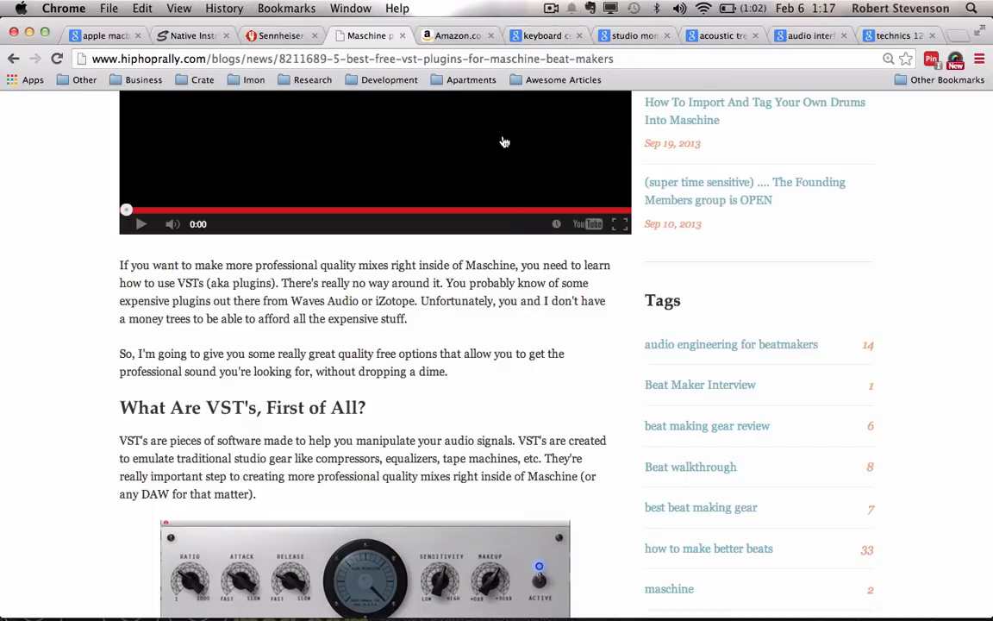
pyautogui.moveTo(681, 275)
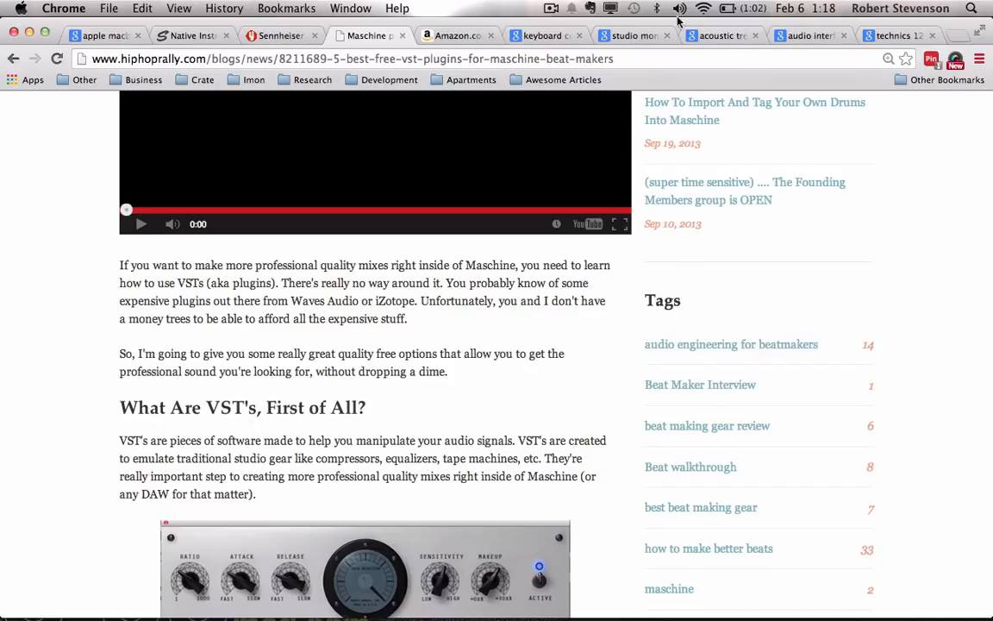
pyautogui.moveTo(613, 262)
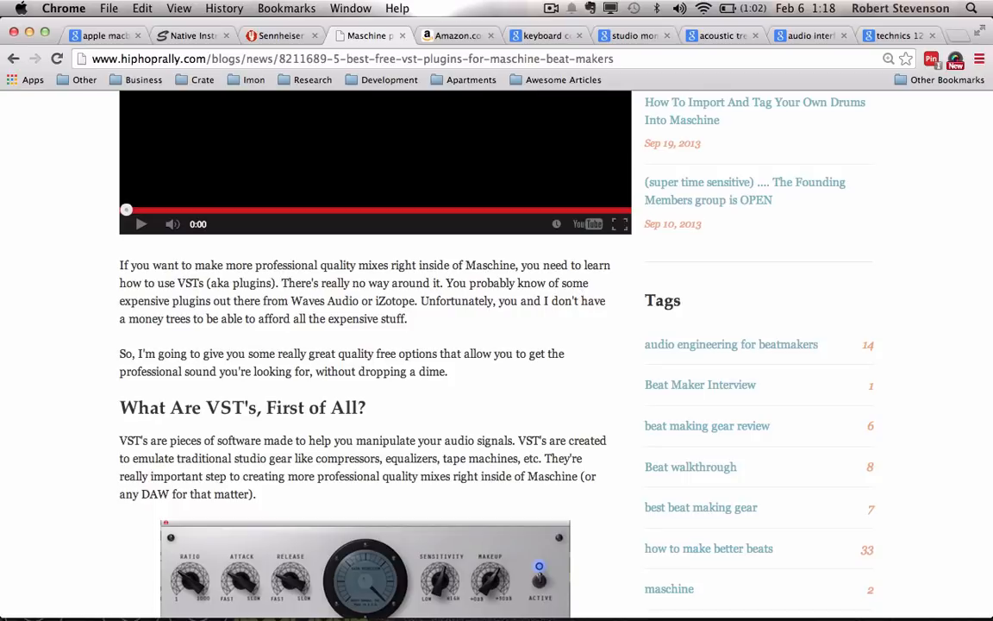
pyautogui.moveTo(768, 107)
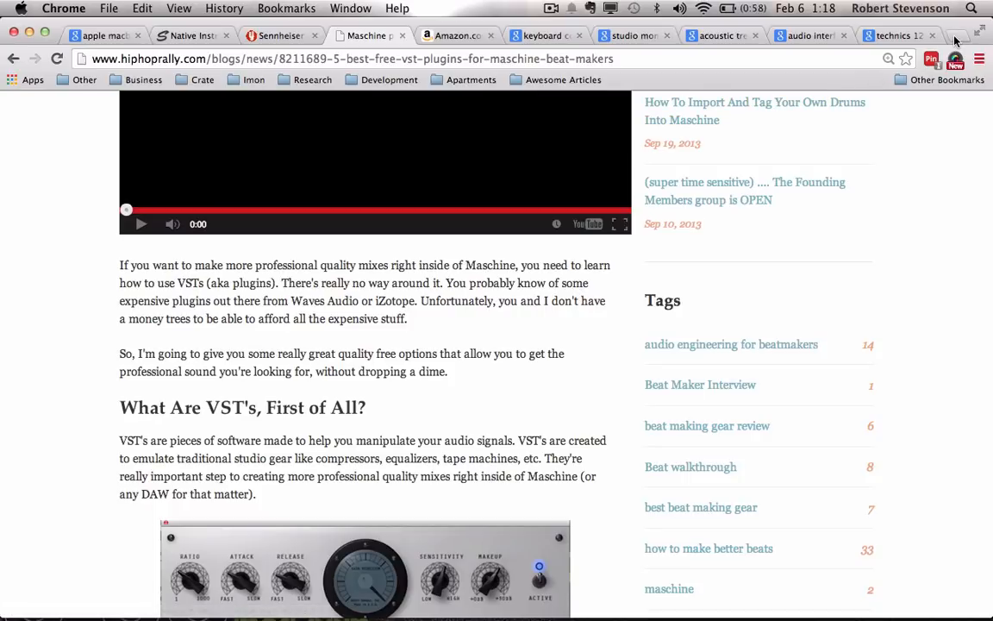
pyautogui.moveTo(955, 36)
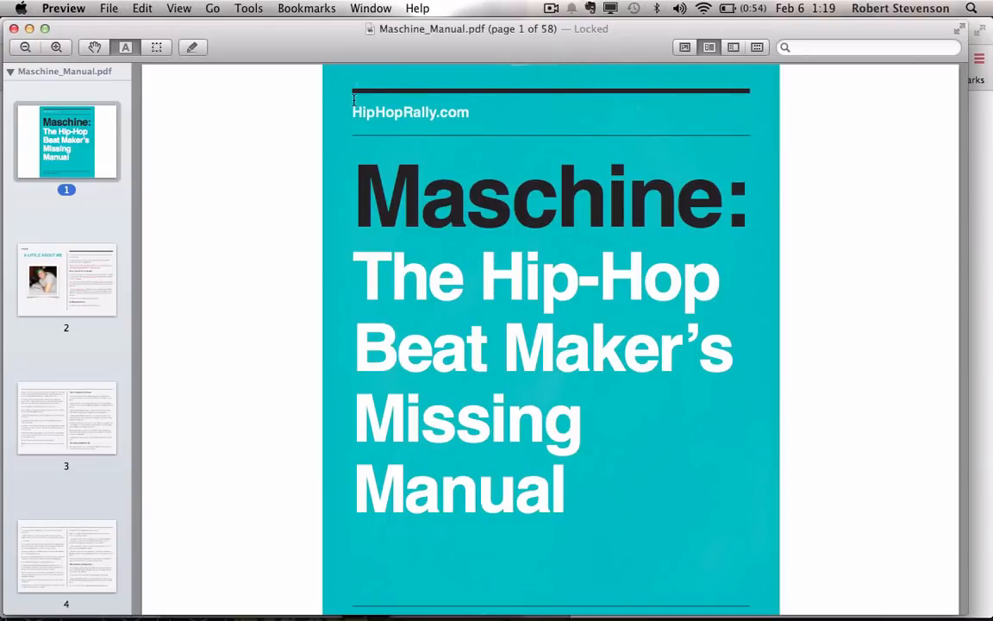
pyautogui.moveTo(289, 259)
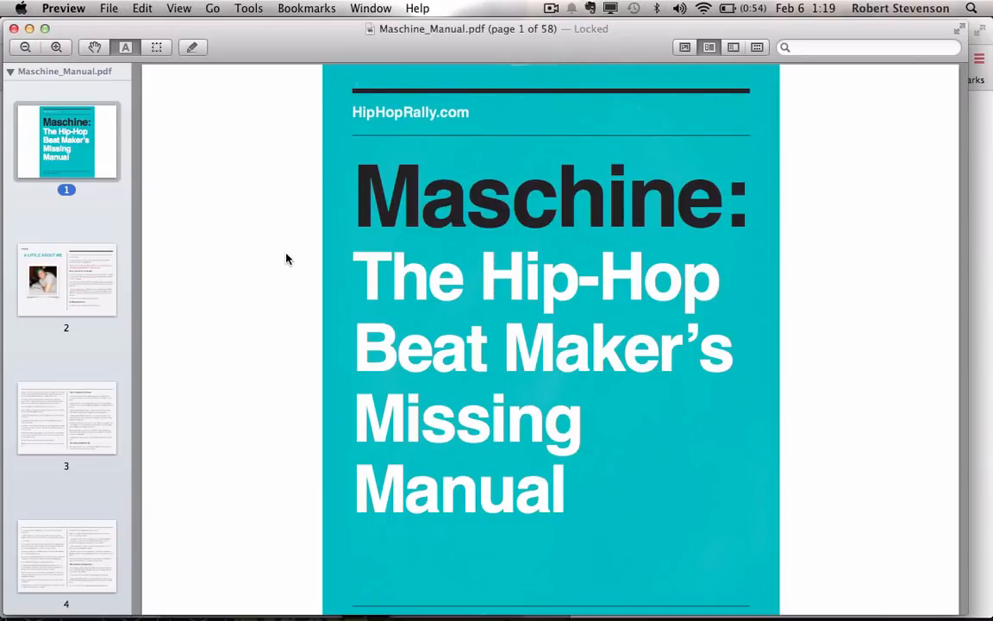
pyautogui.moveTo(285, 267)
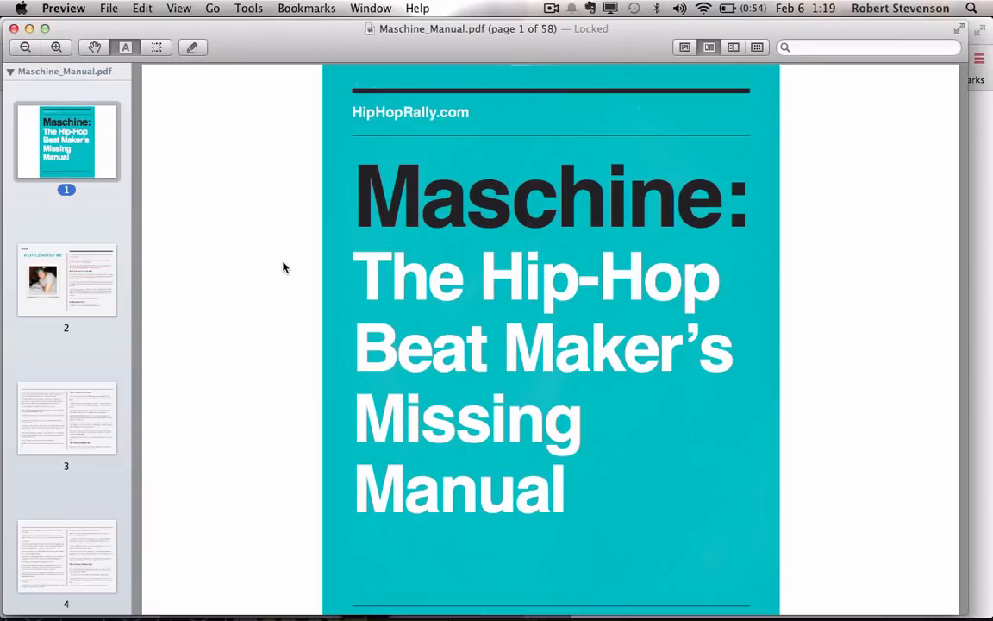
pyautogui.moveTo(385, 331)
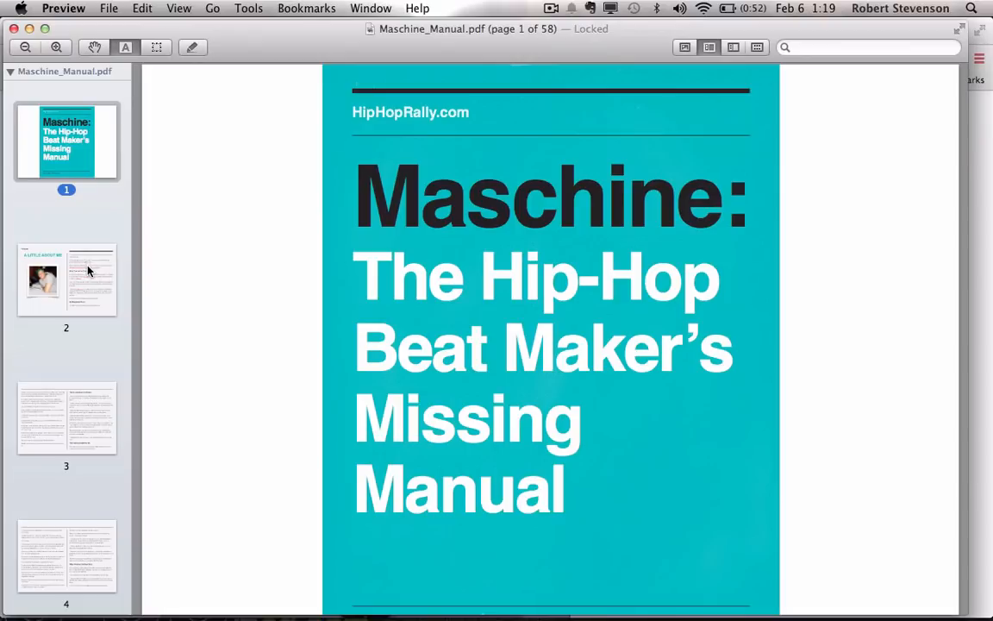
# Scroll the Maschine Manual from its cover down toward page 7, Section 1 on Maschine and the MacBook Pro.
pyautogui.scroll(-3)
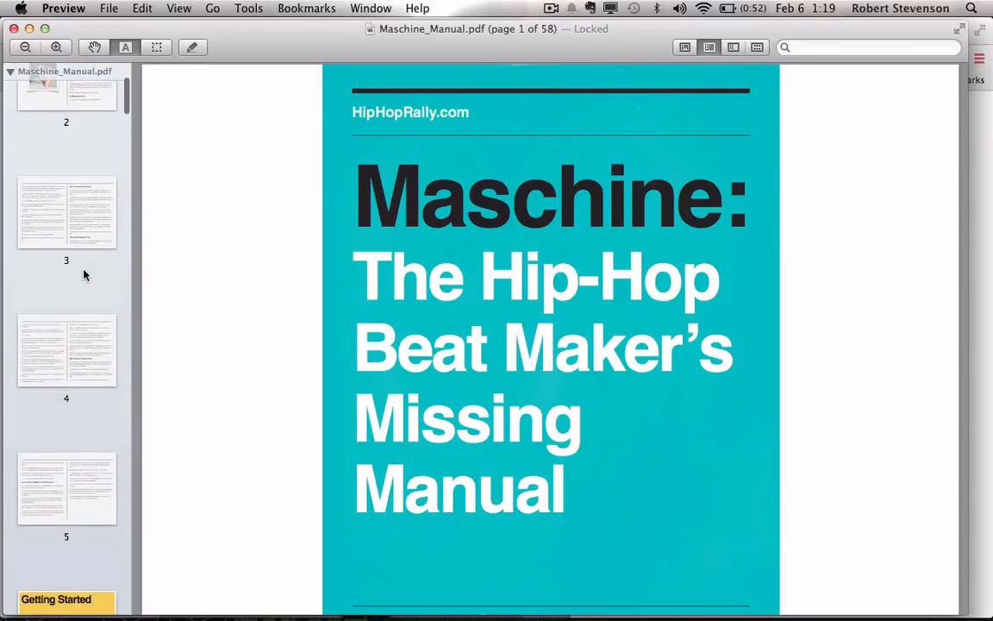
pyautogui.scroll(-3)
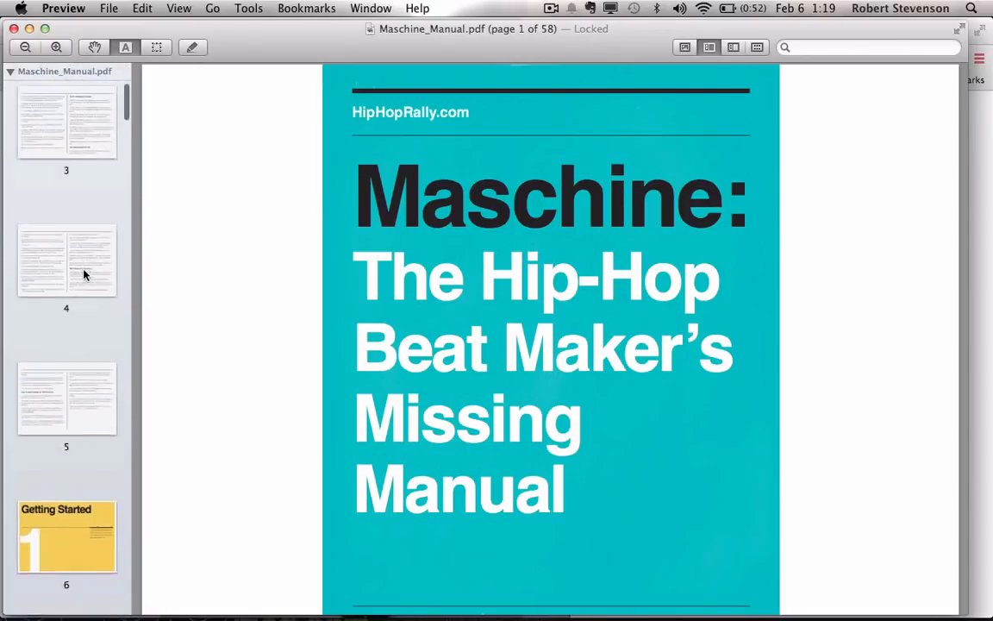
pyautogui.scroll(-3)
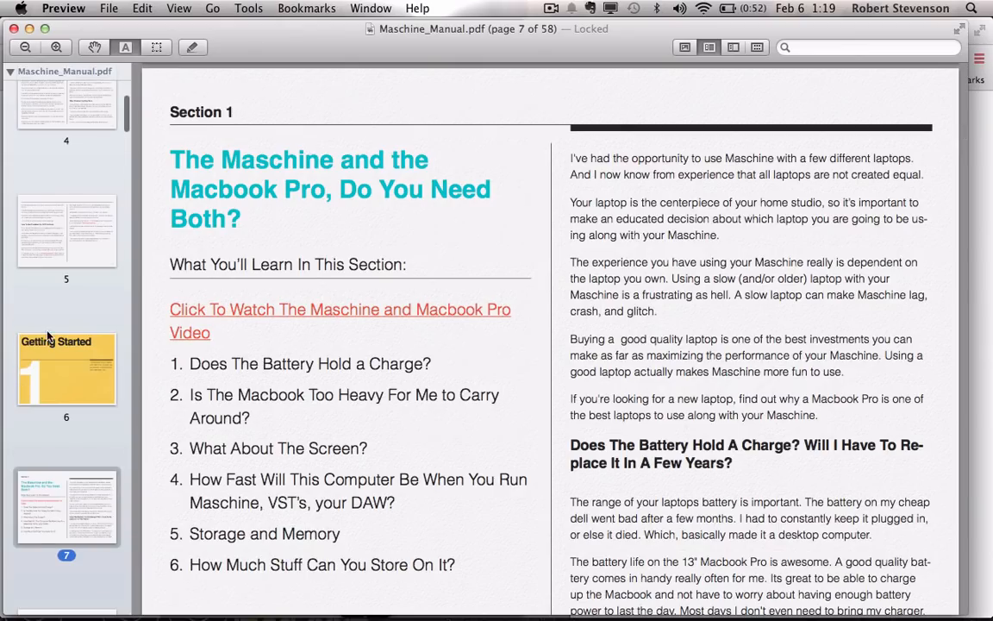
# Jump to page 13 on buying a used Maschine and read onward.
pyautogui.scroll(-3)
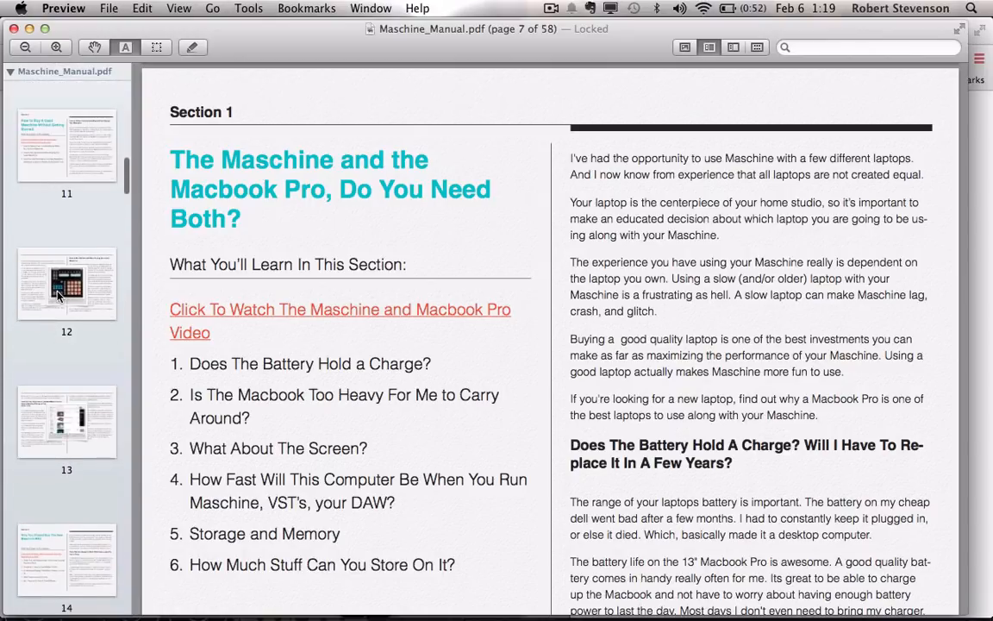
pyautogui.click(65, 283)
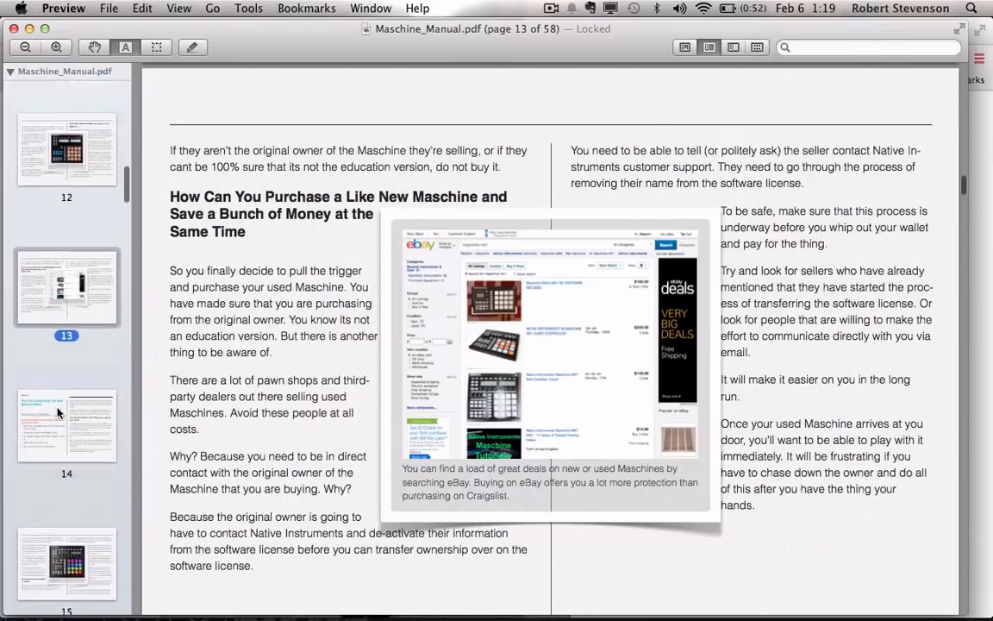
pyautogui.scroll(-3)
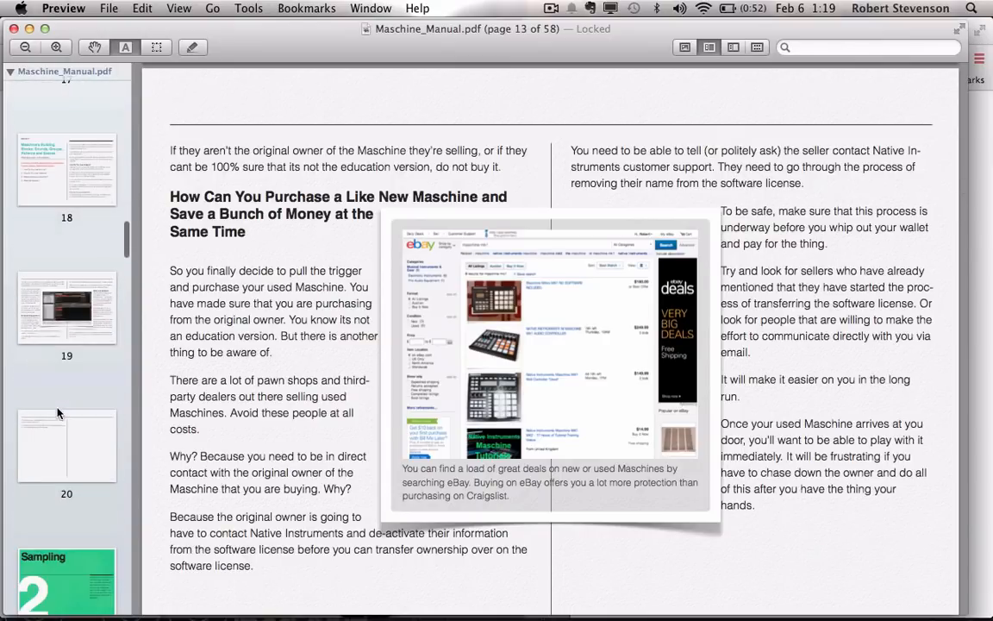
pyautogui.scroll(-3)
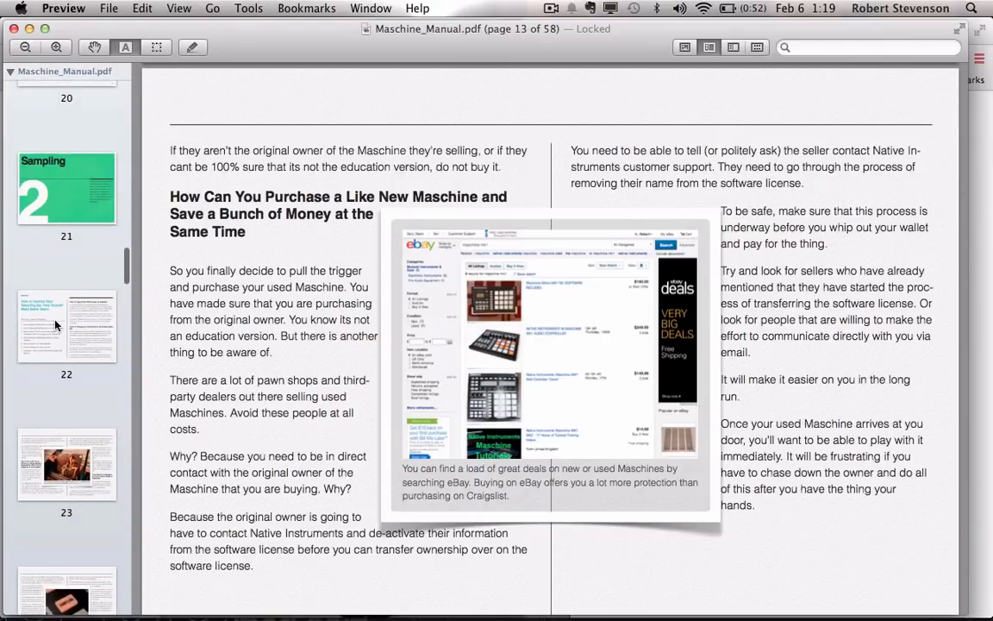
# Jump to page 22, How to Develop Your Sampling Ear, and scroll to page 23 on crate digging.
pyautogui.click(66, 326)
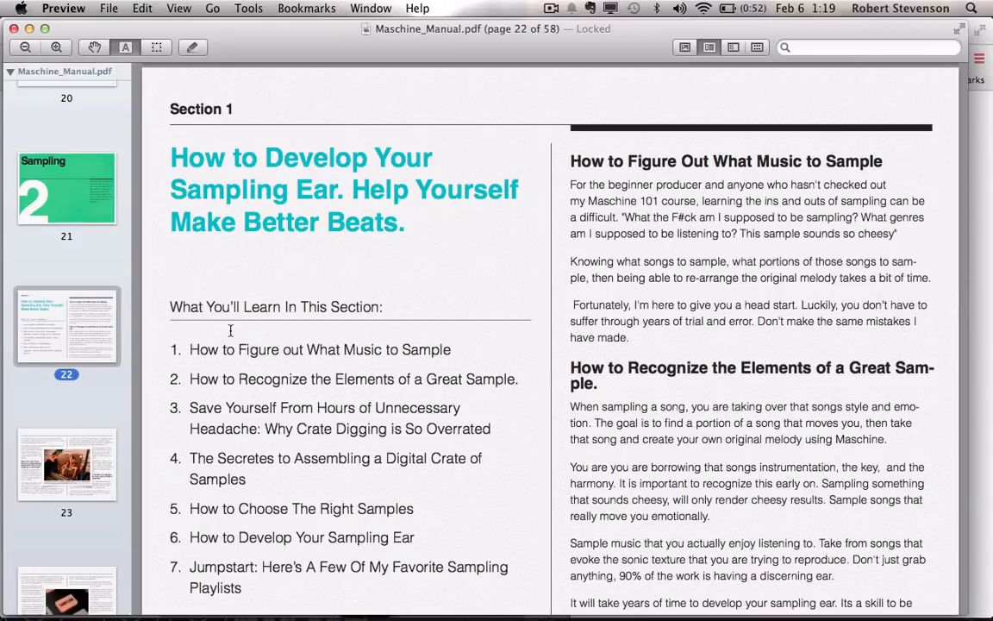
pyautogui.scroll(-3)
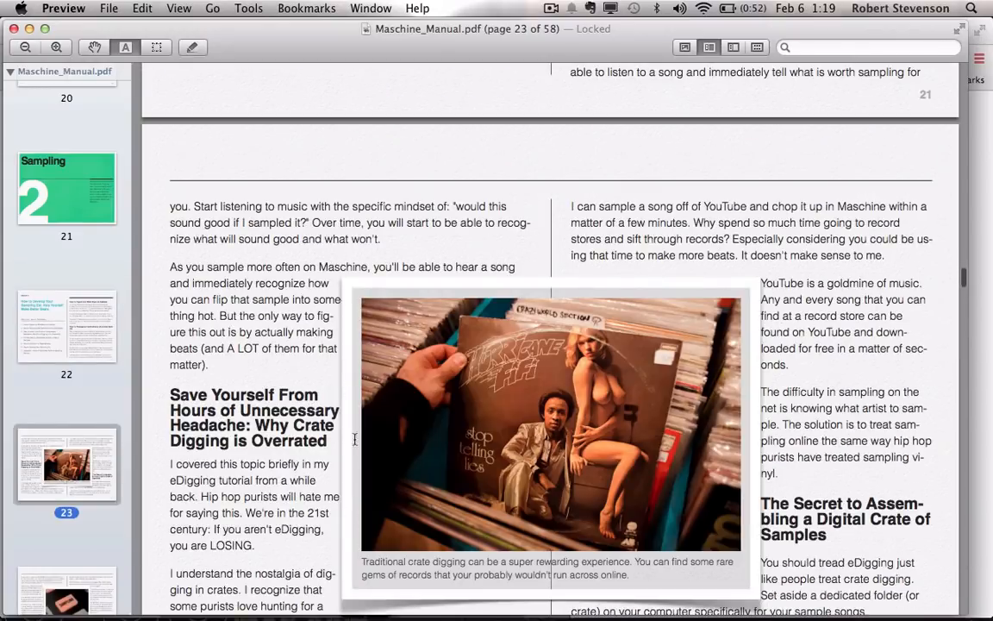
pyautogui.scroll(-3)
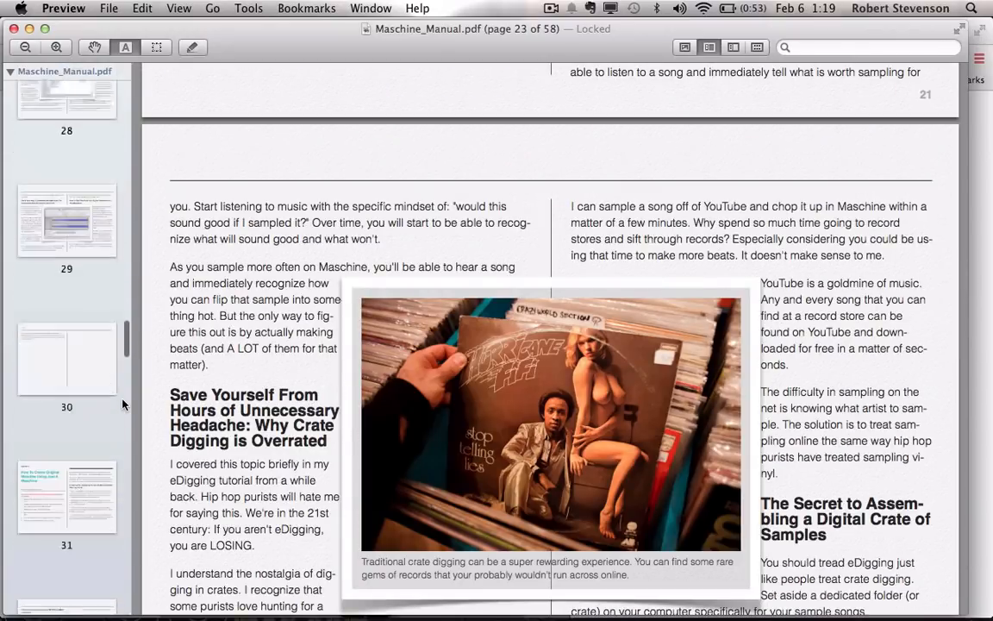
pyautogui.scroll(-3)
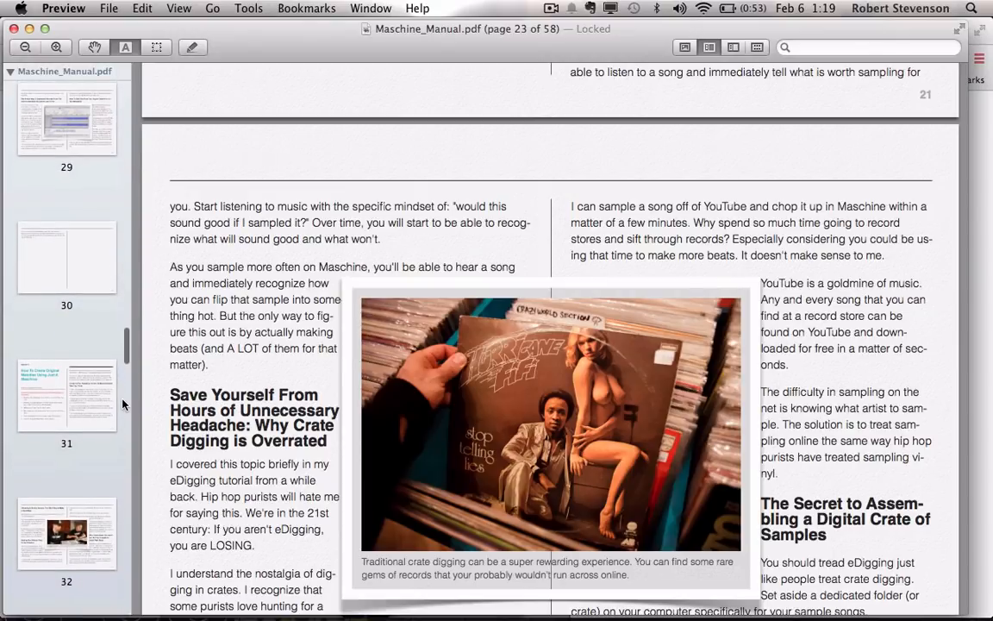
pyautogui.scroll(-3)
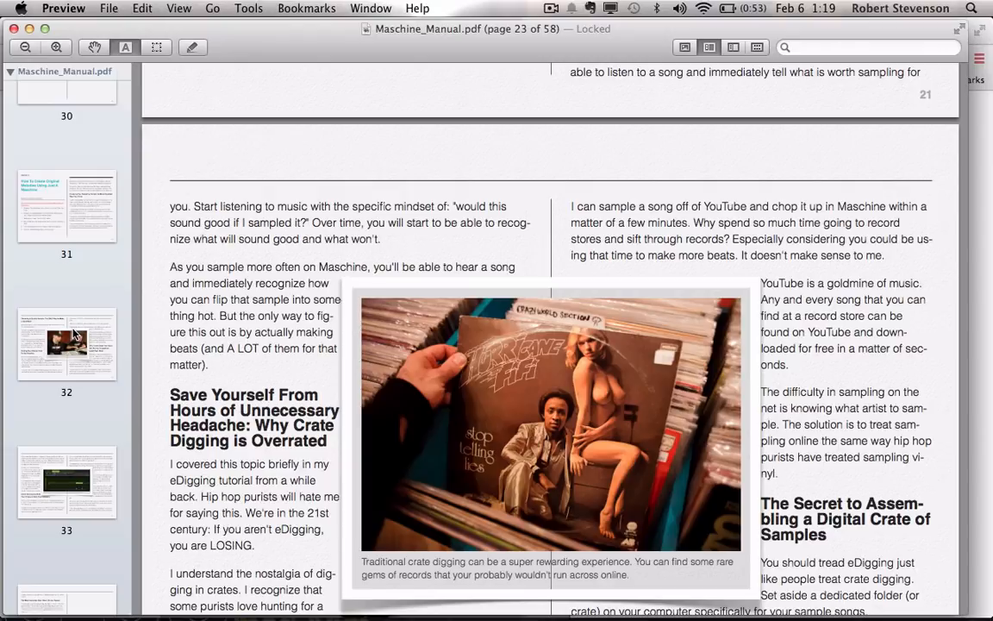
pyautogui.moveTo(69, 352)
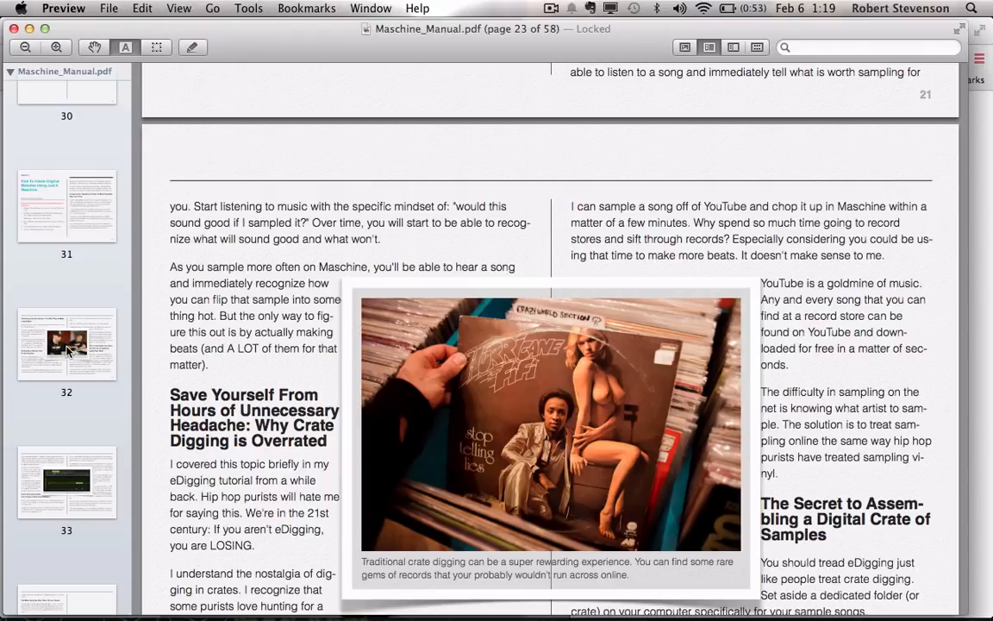
pyautogui.scroll(-3)
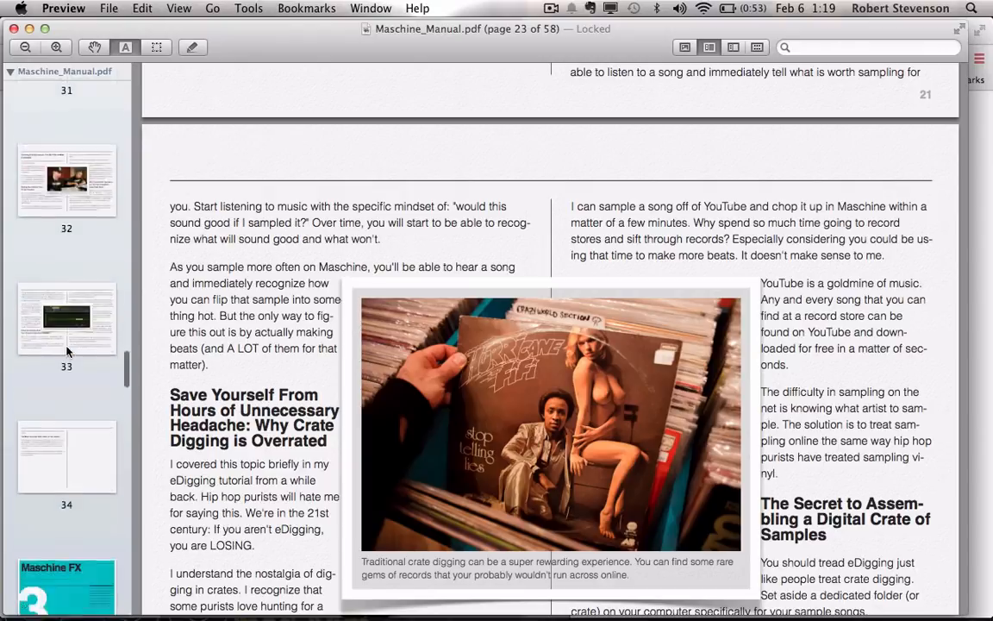
# Open page 36, The Secret to Banging Drums: Audio Compression, and scroll the thumbnails toward the end.
pyautogui.click(66, 469)
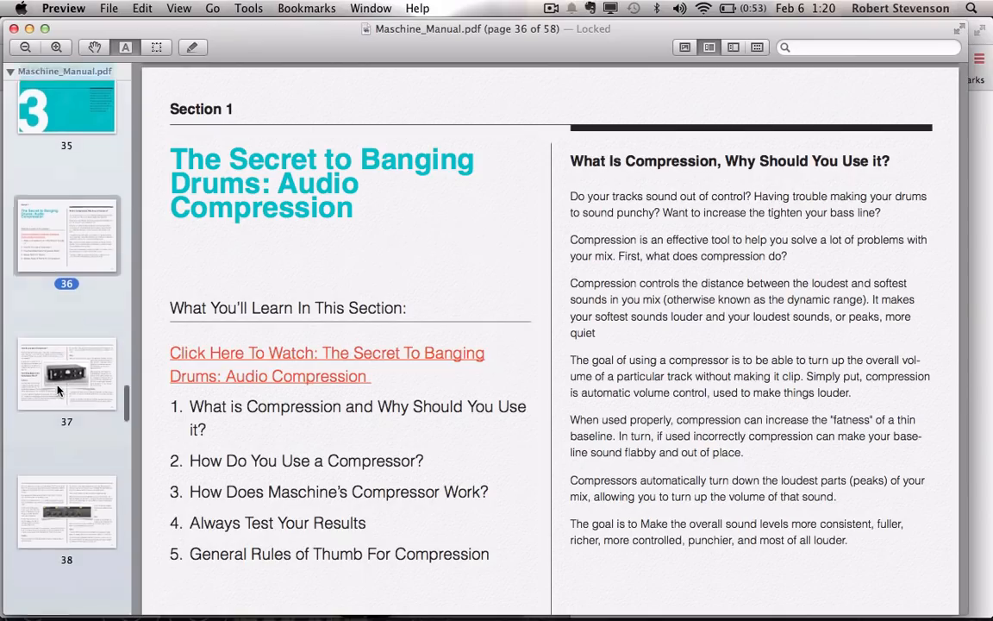
pyautogui.scroll(-3)
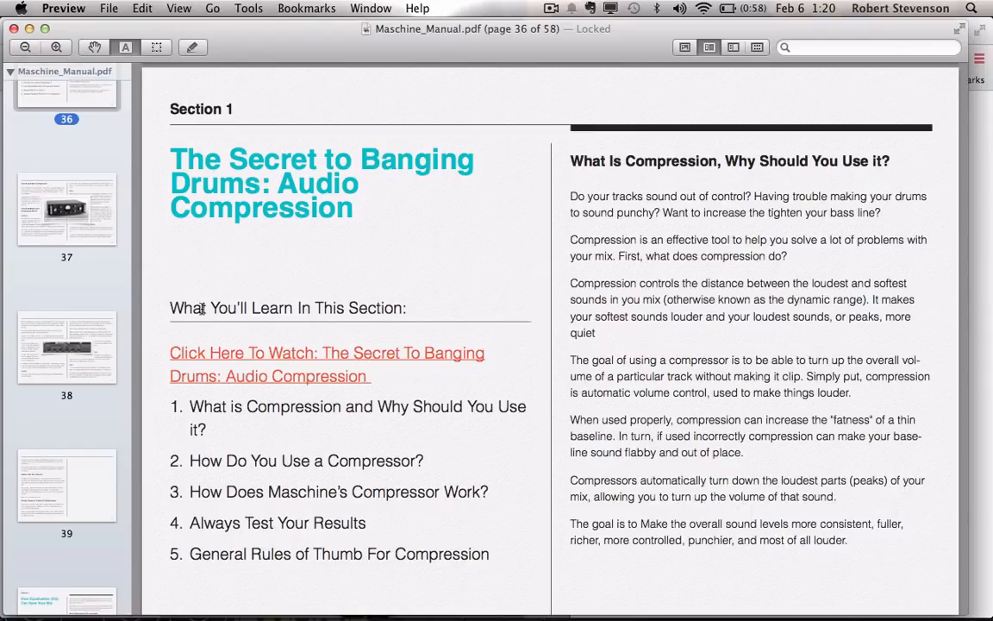
pyautogui.moveTo(138, 99)
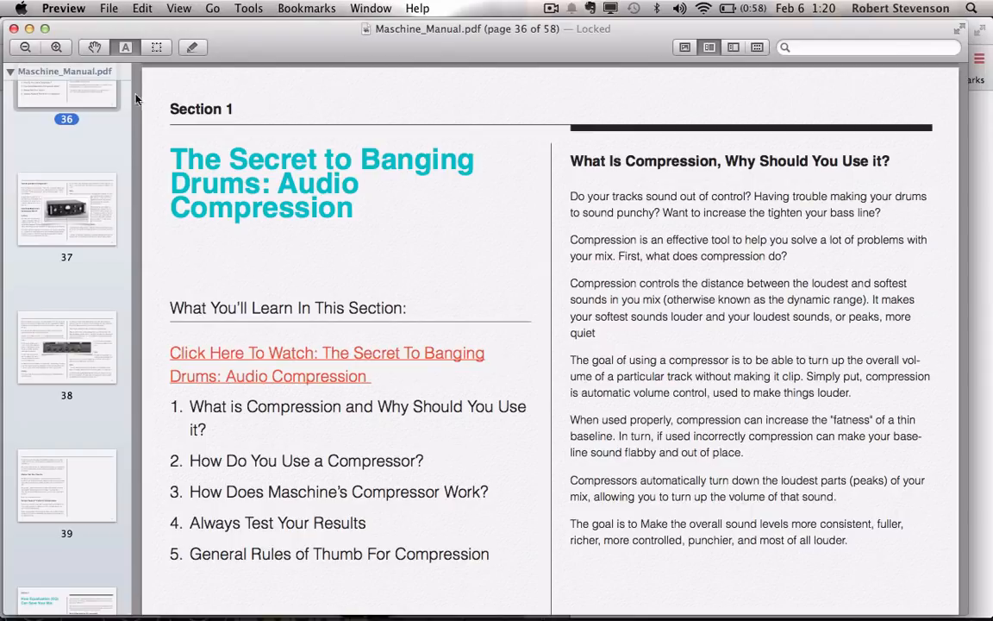
pyautogui.moveTo(95, 222)
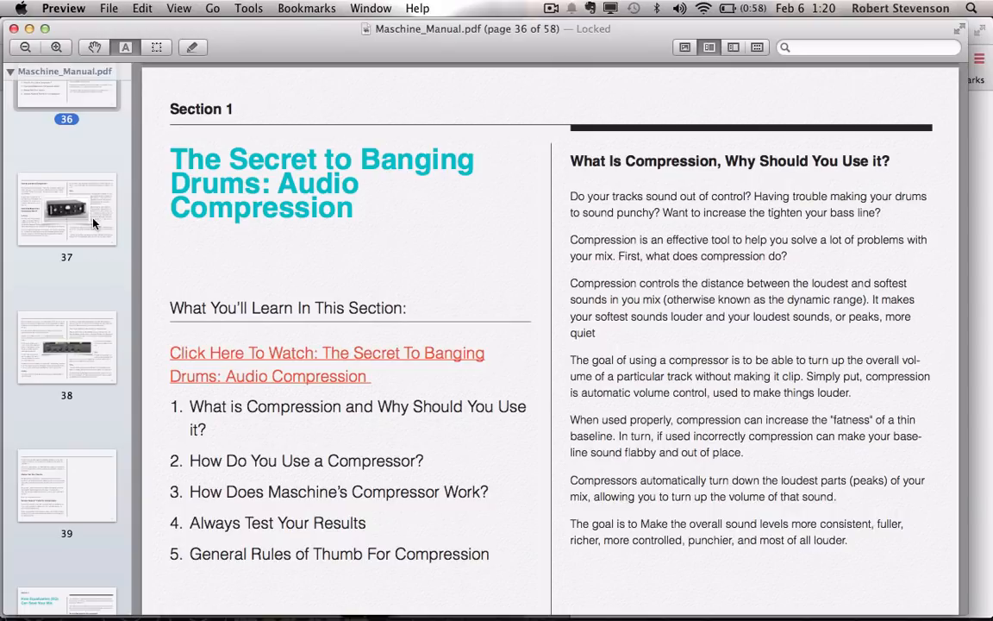
pyautogui.scroll(-3)
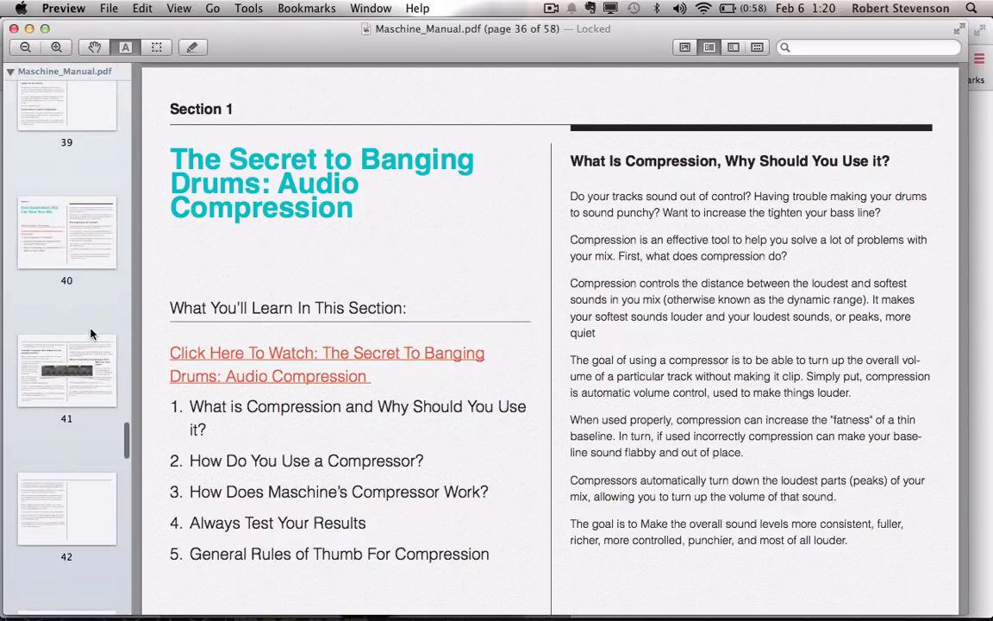
pyautogui.scroll(-3)
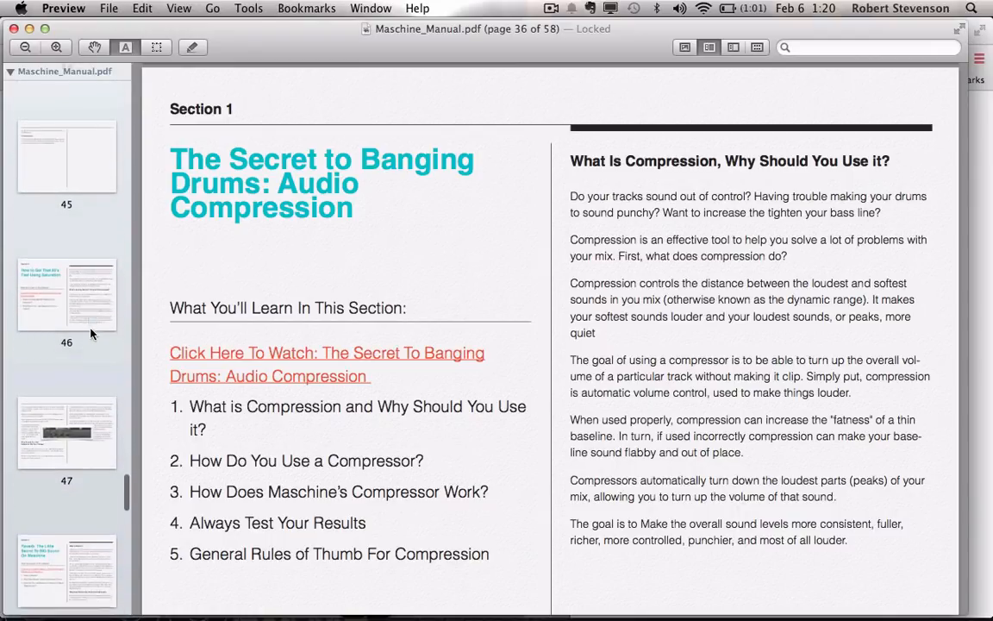
pyautogui.scroll(-3)
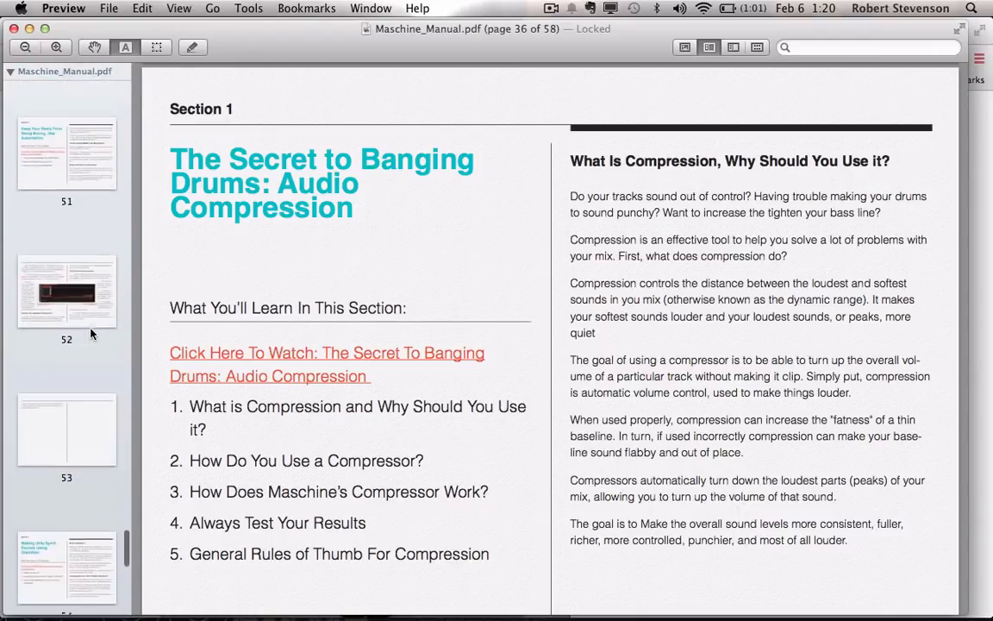
pyautogui.scroll(-3)
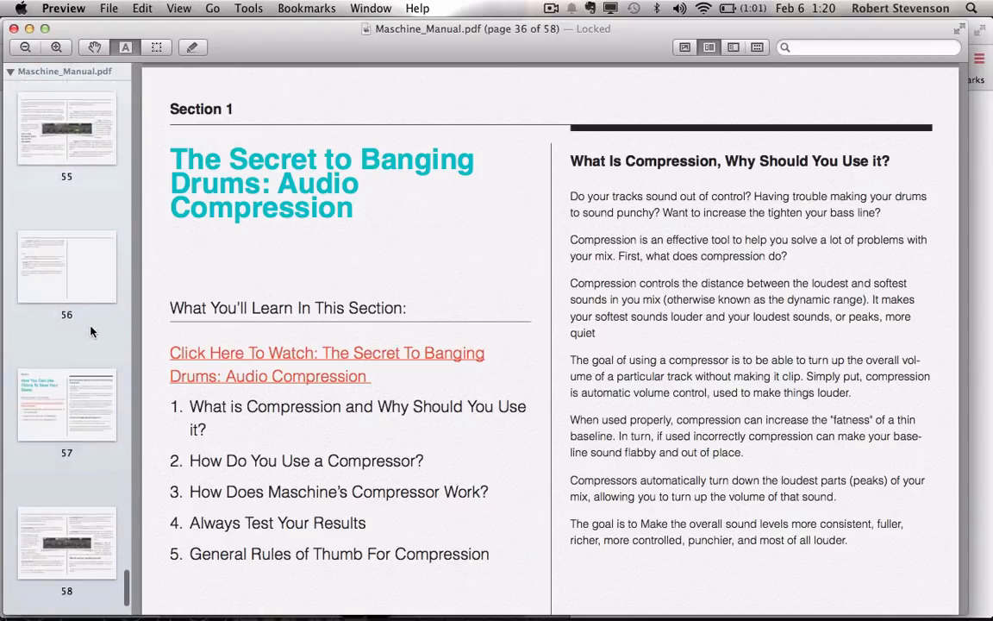